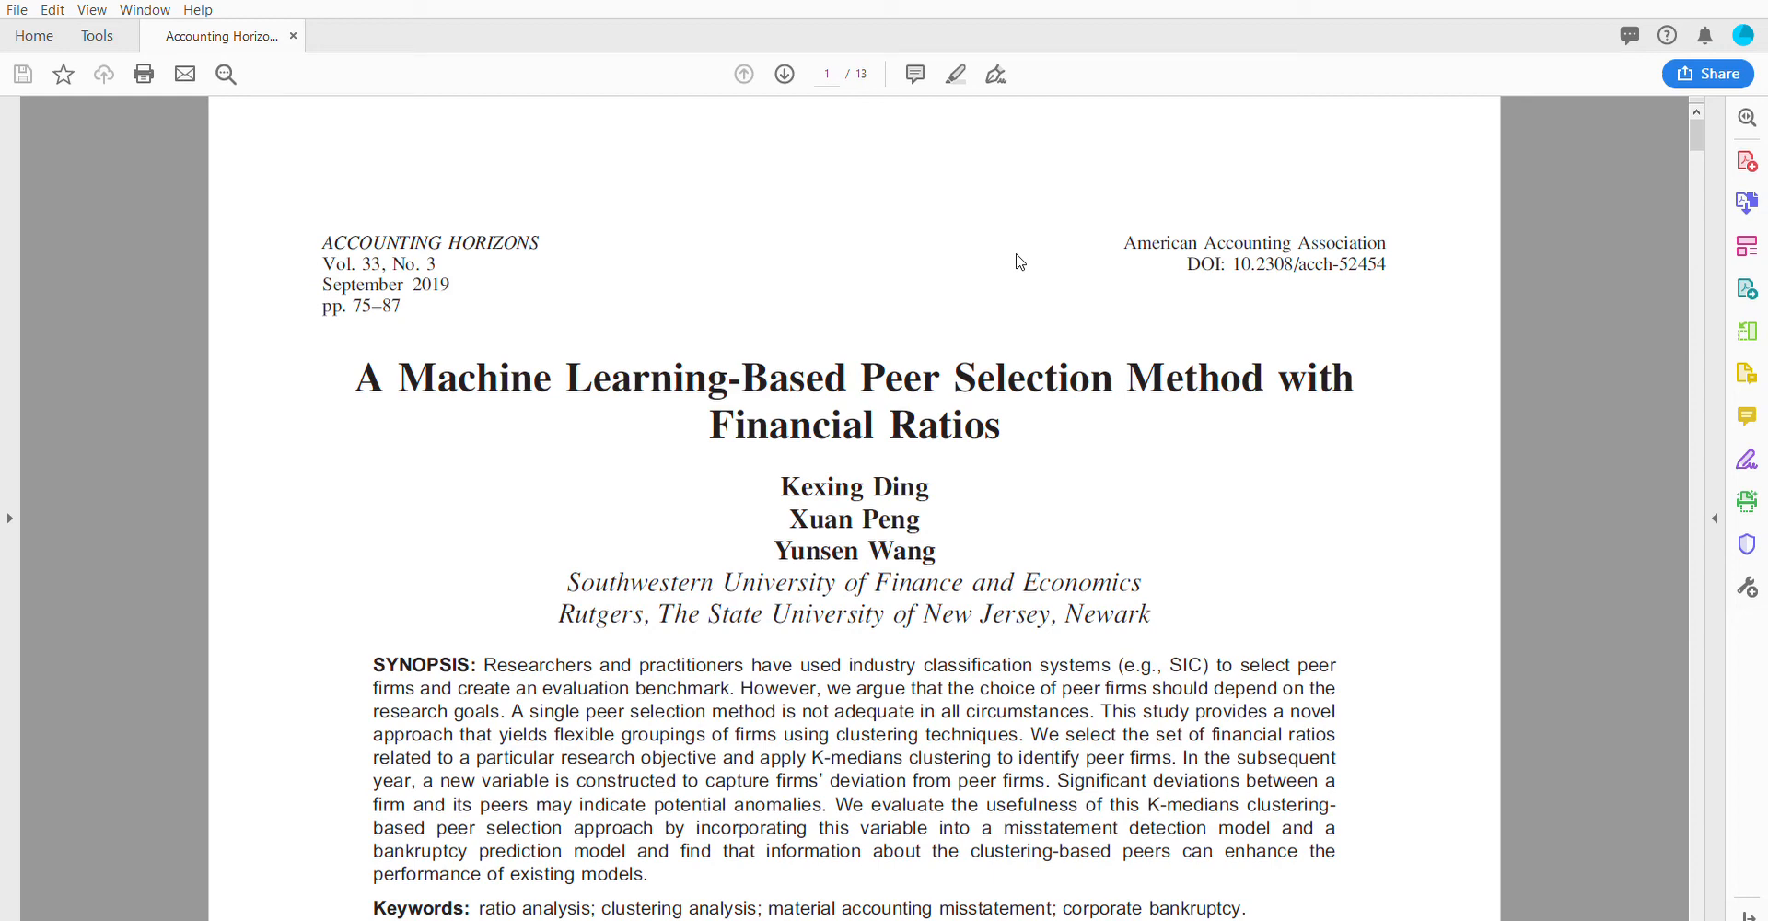
scroll("up", 3)
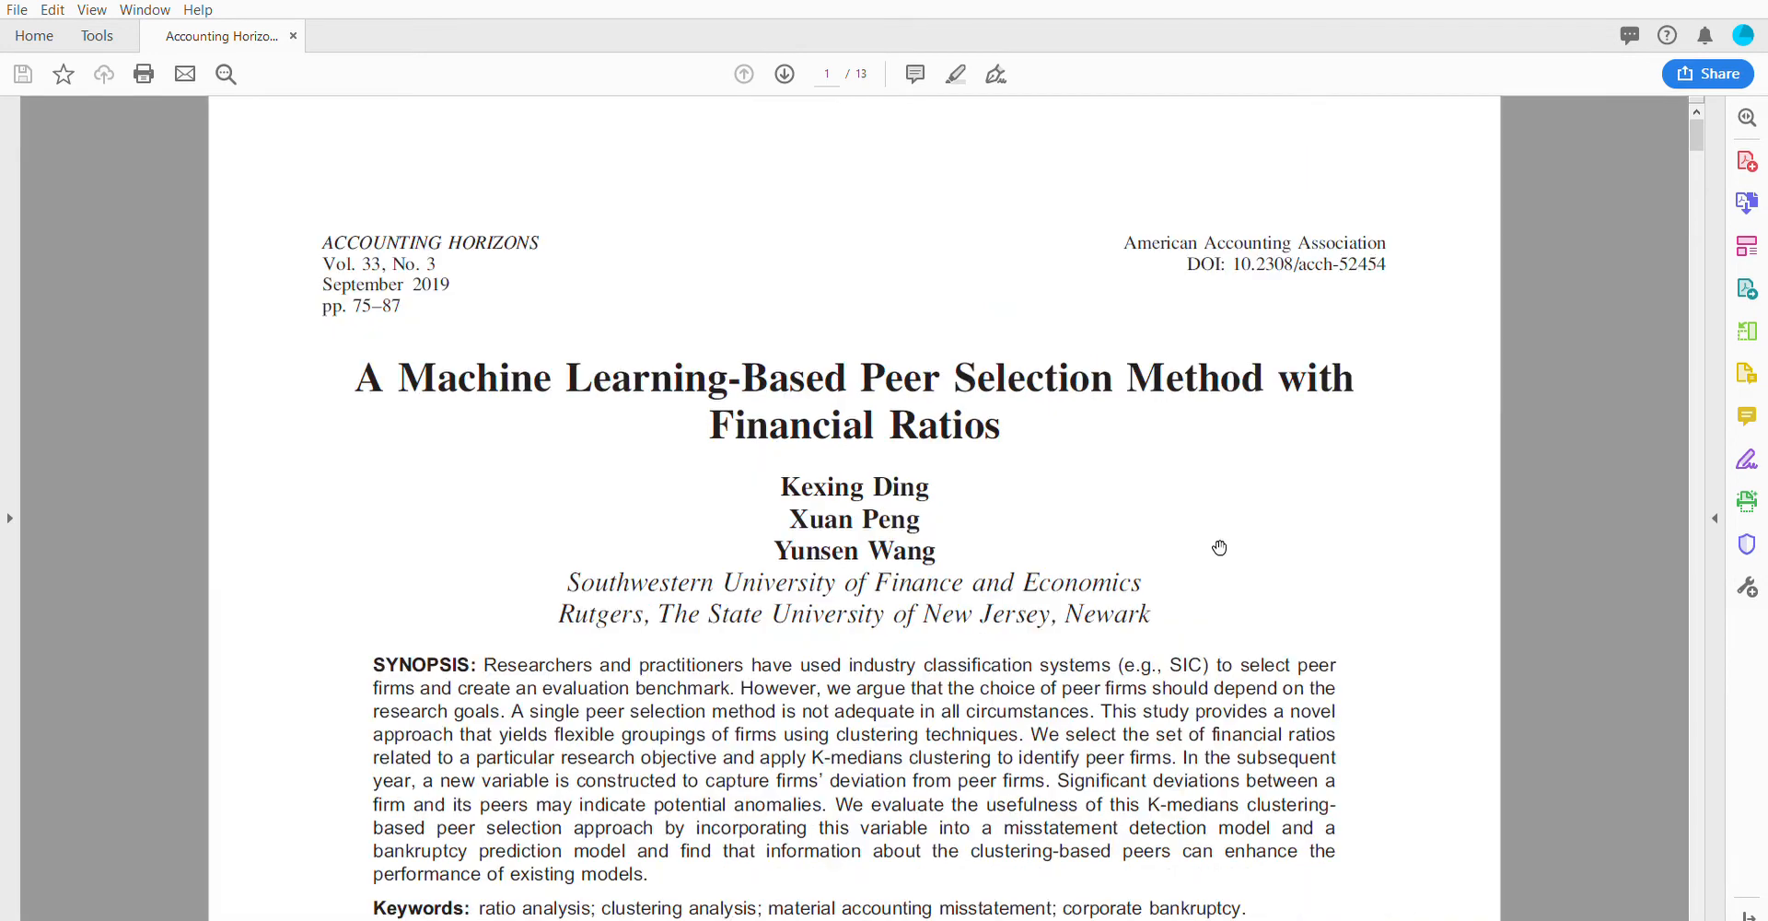
mouse_move(1197, 527)
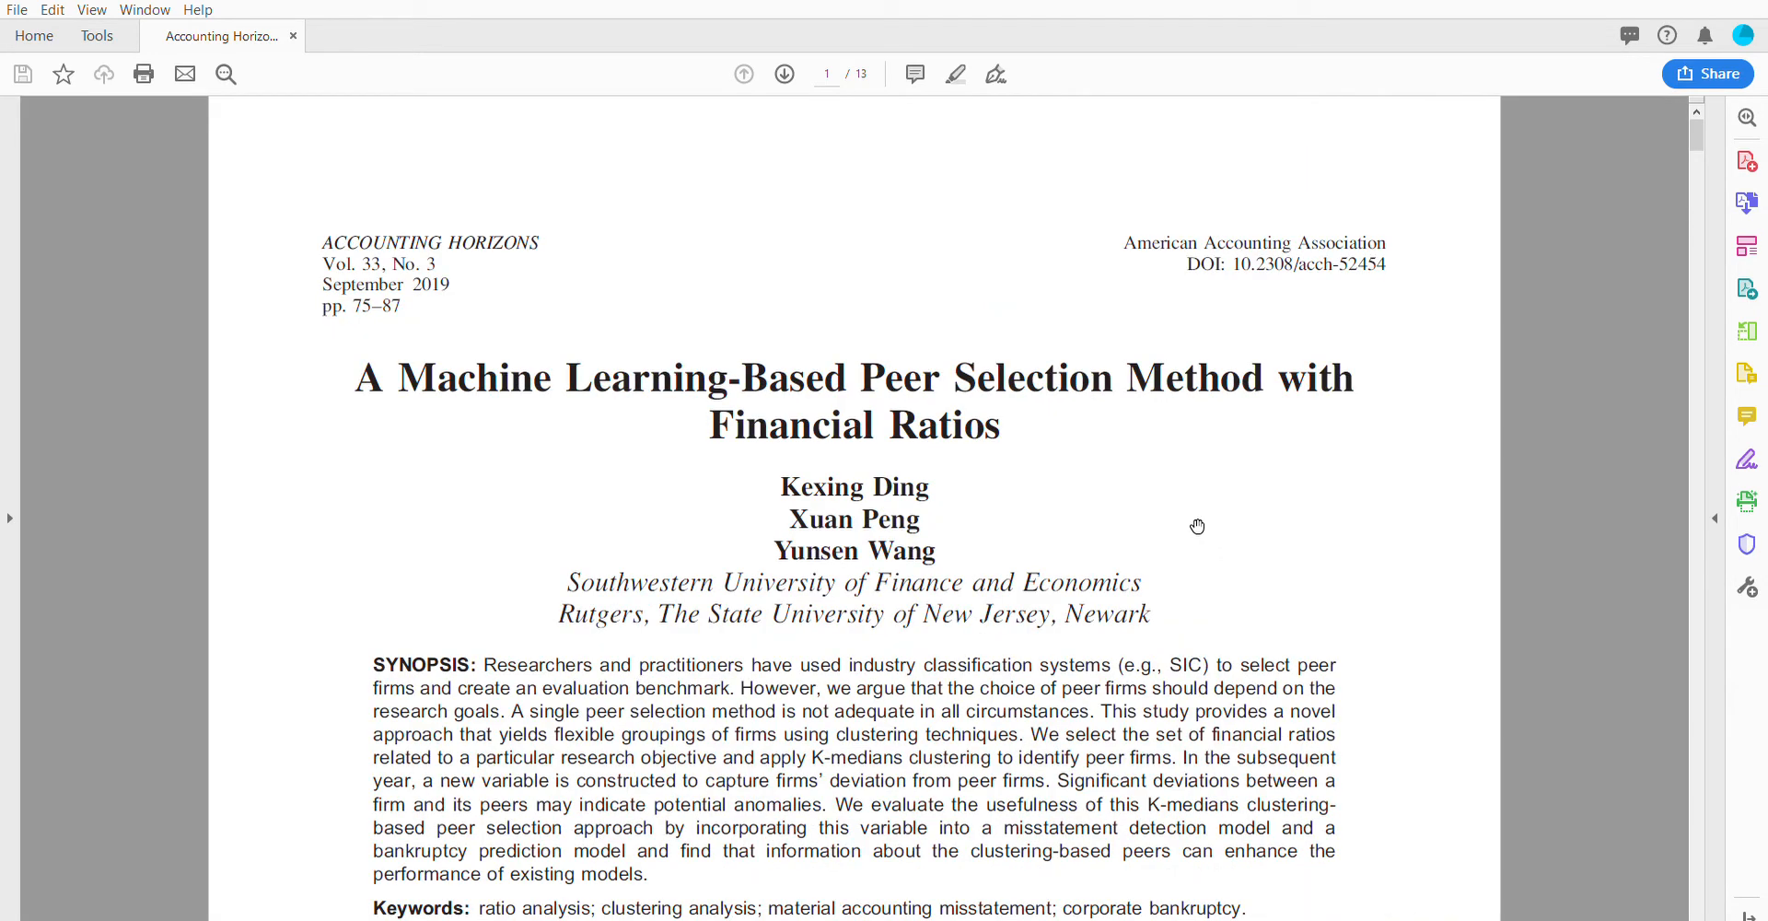
scroll("down", 3)
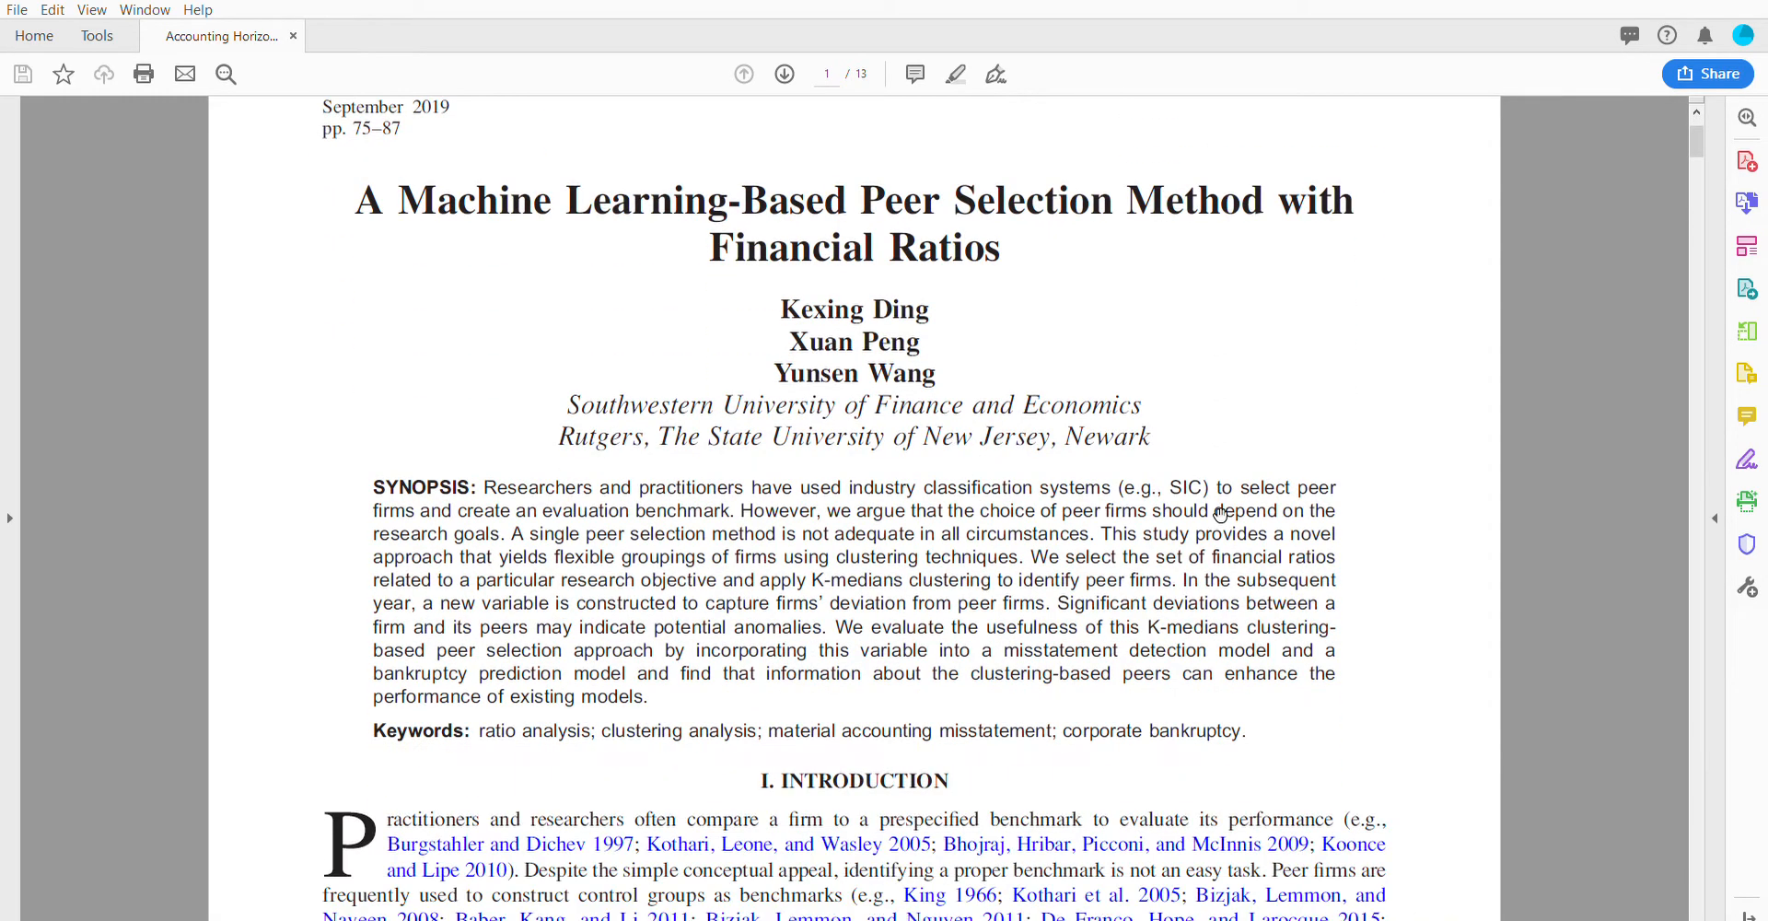
scroll("up", 3)
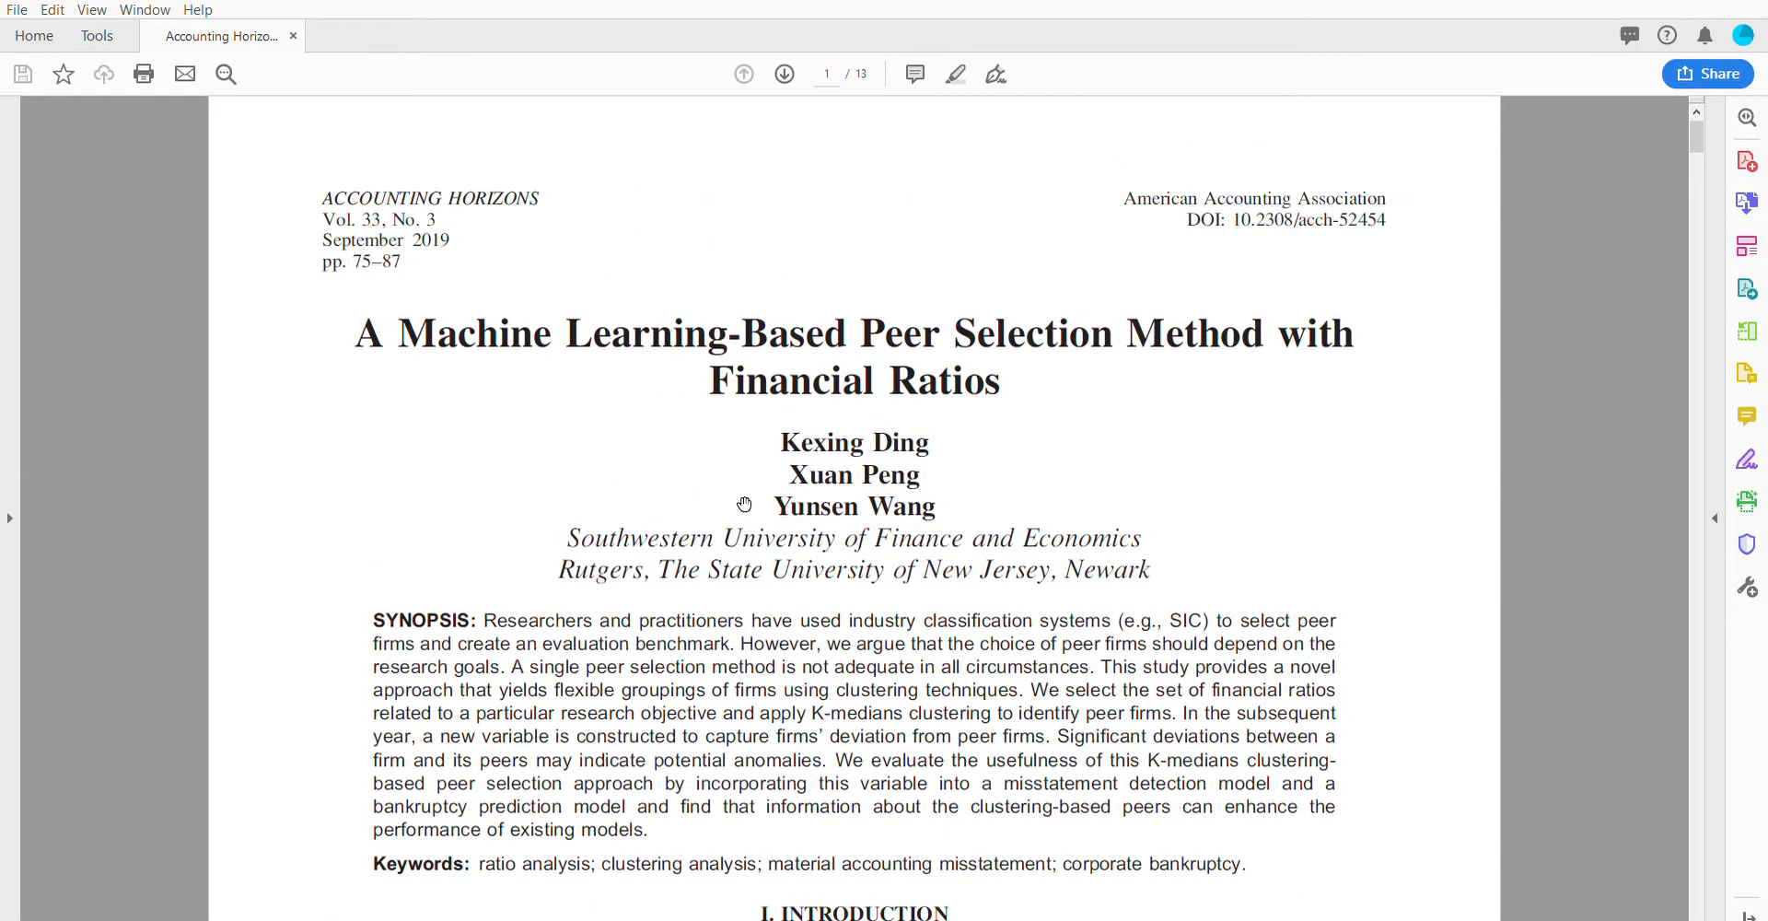
mouse_move(708, 497)
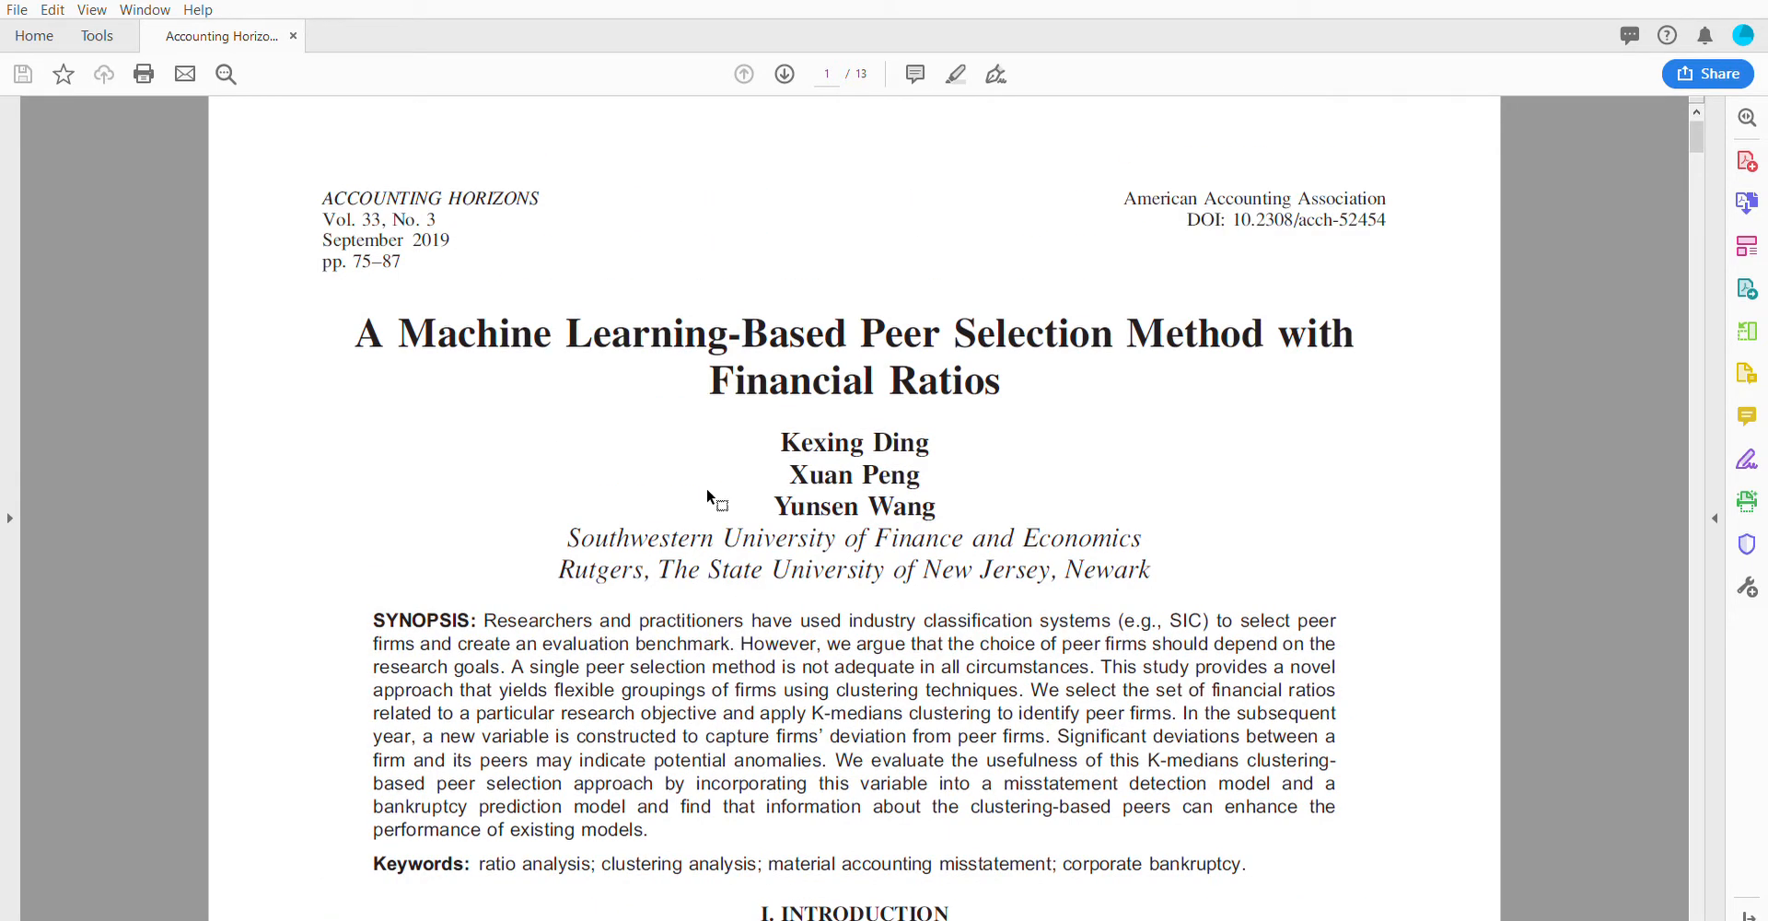
mouse_move(710, 534)
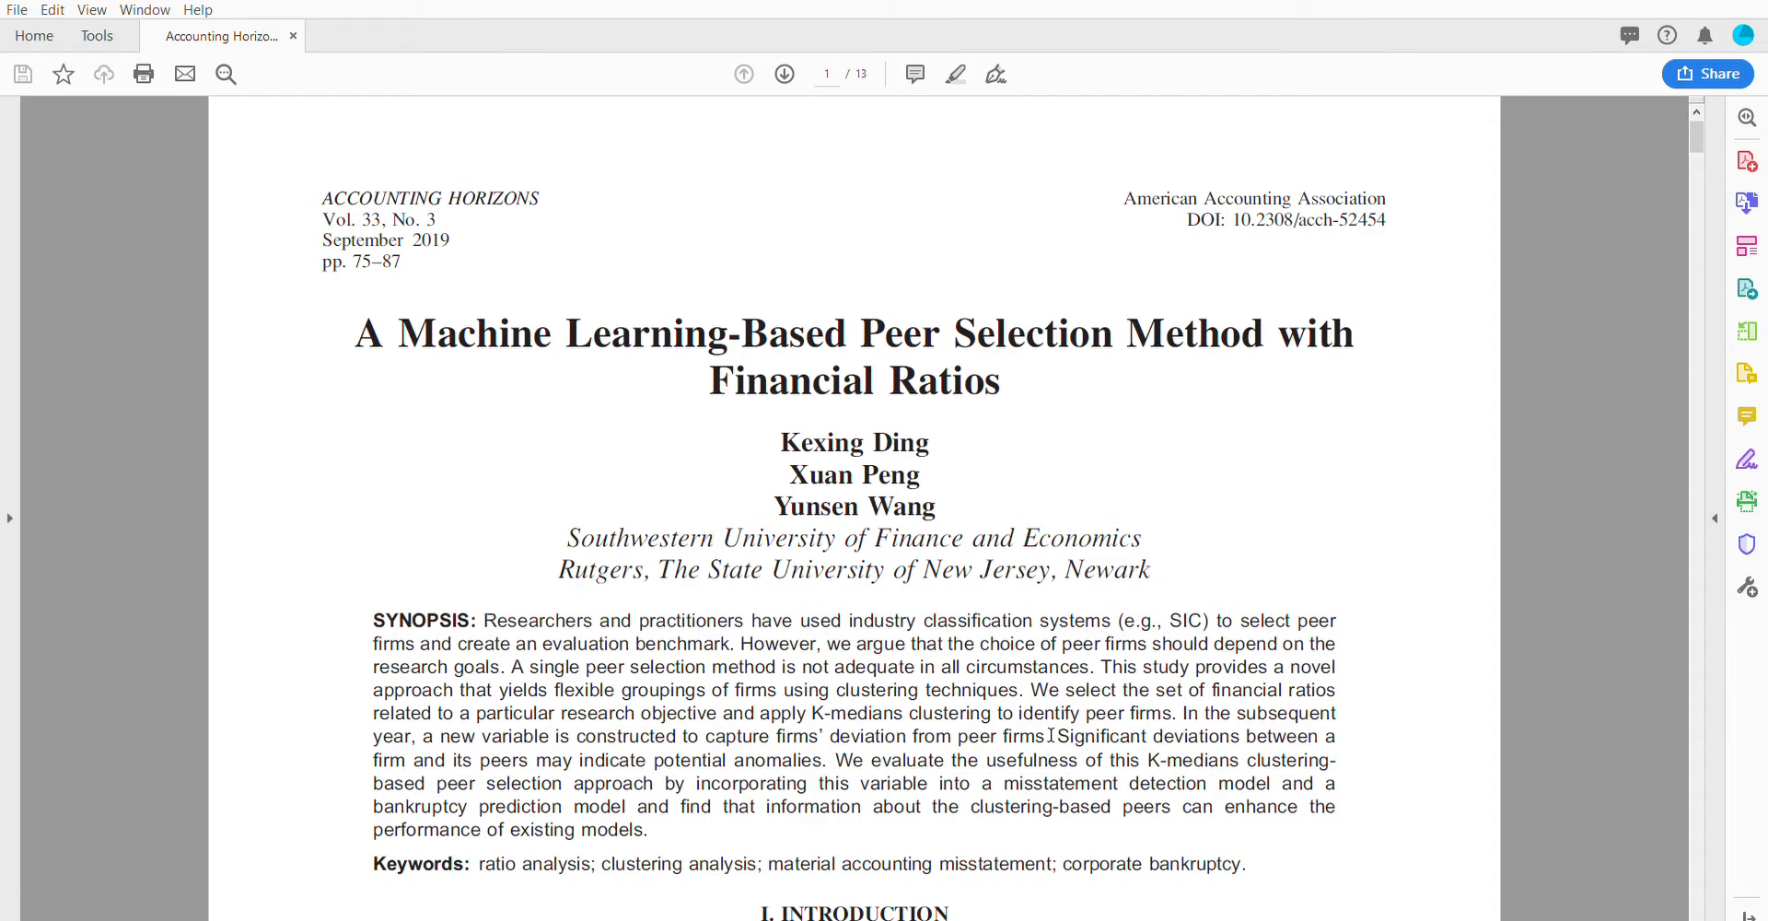
scroll("down", 3)
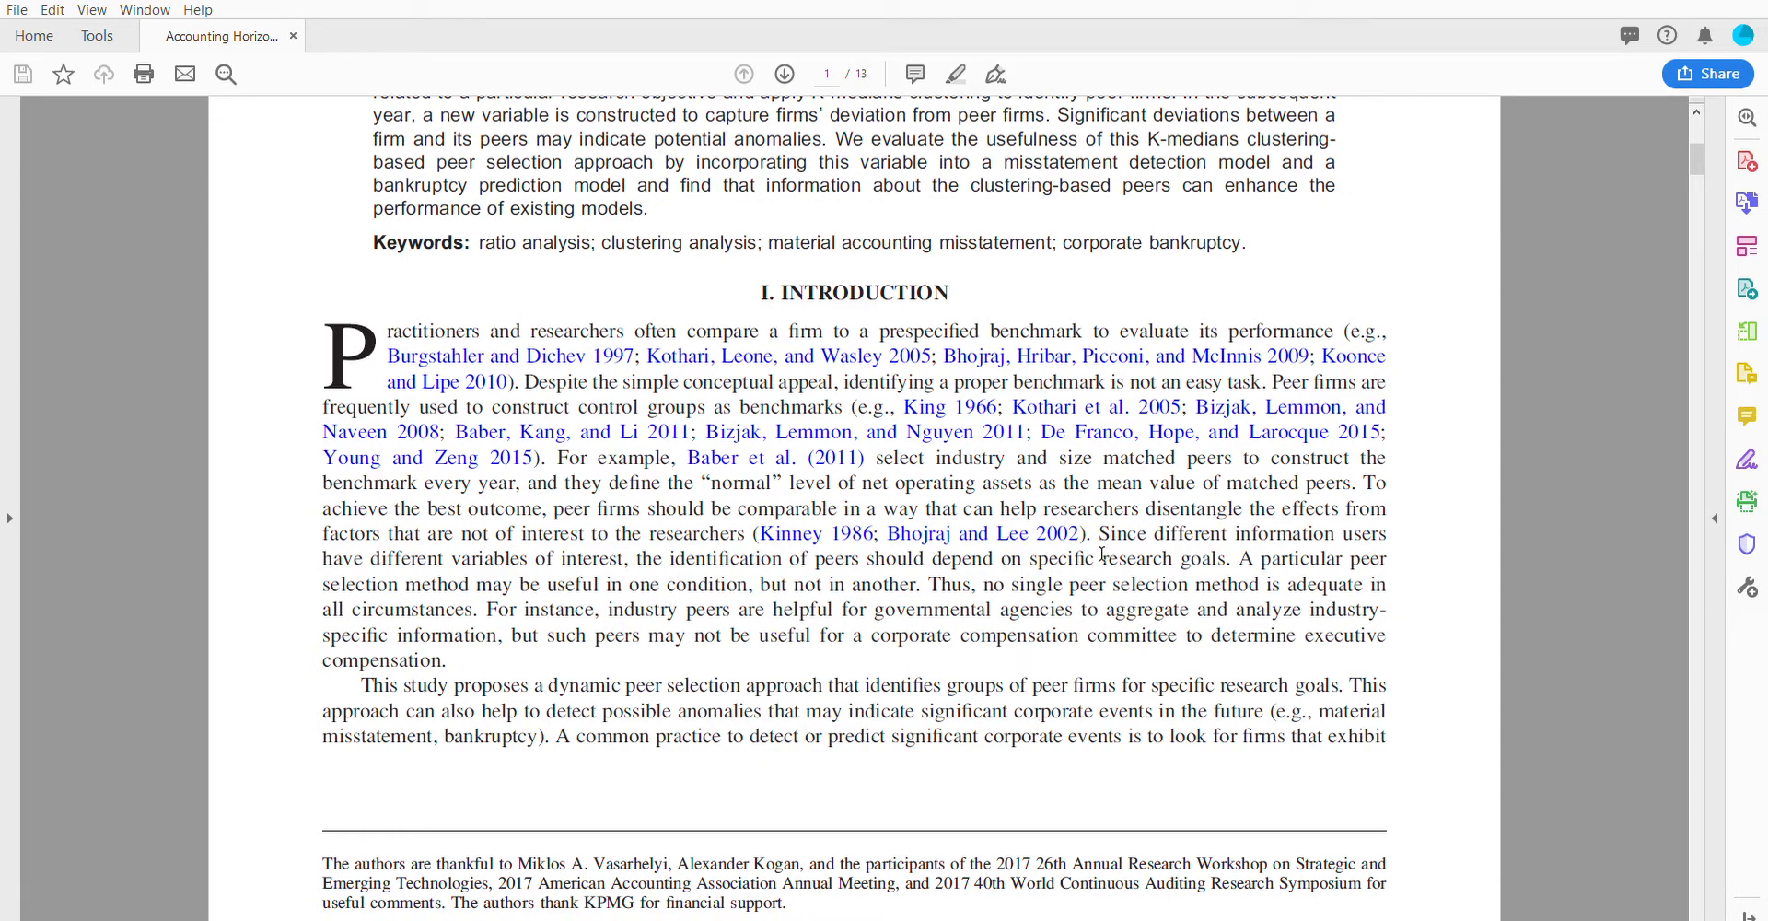
scroll("down", 3)
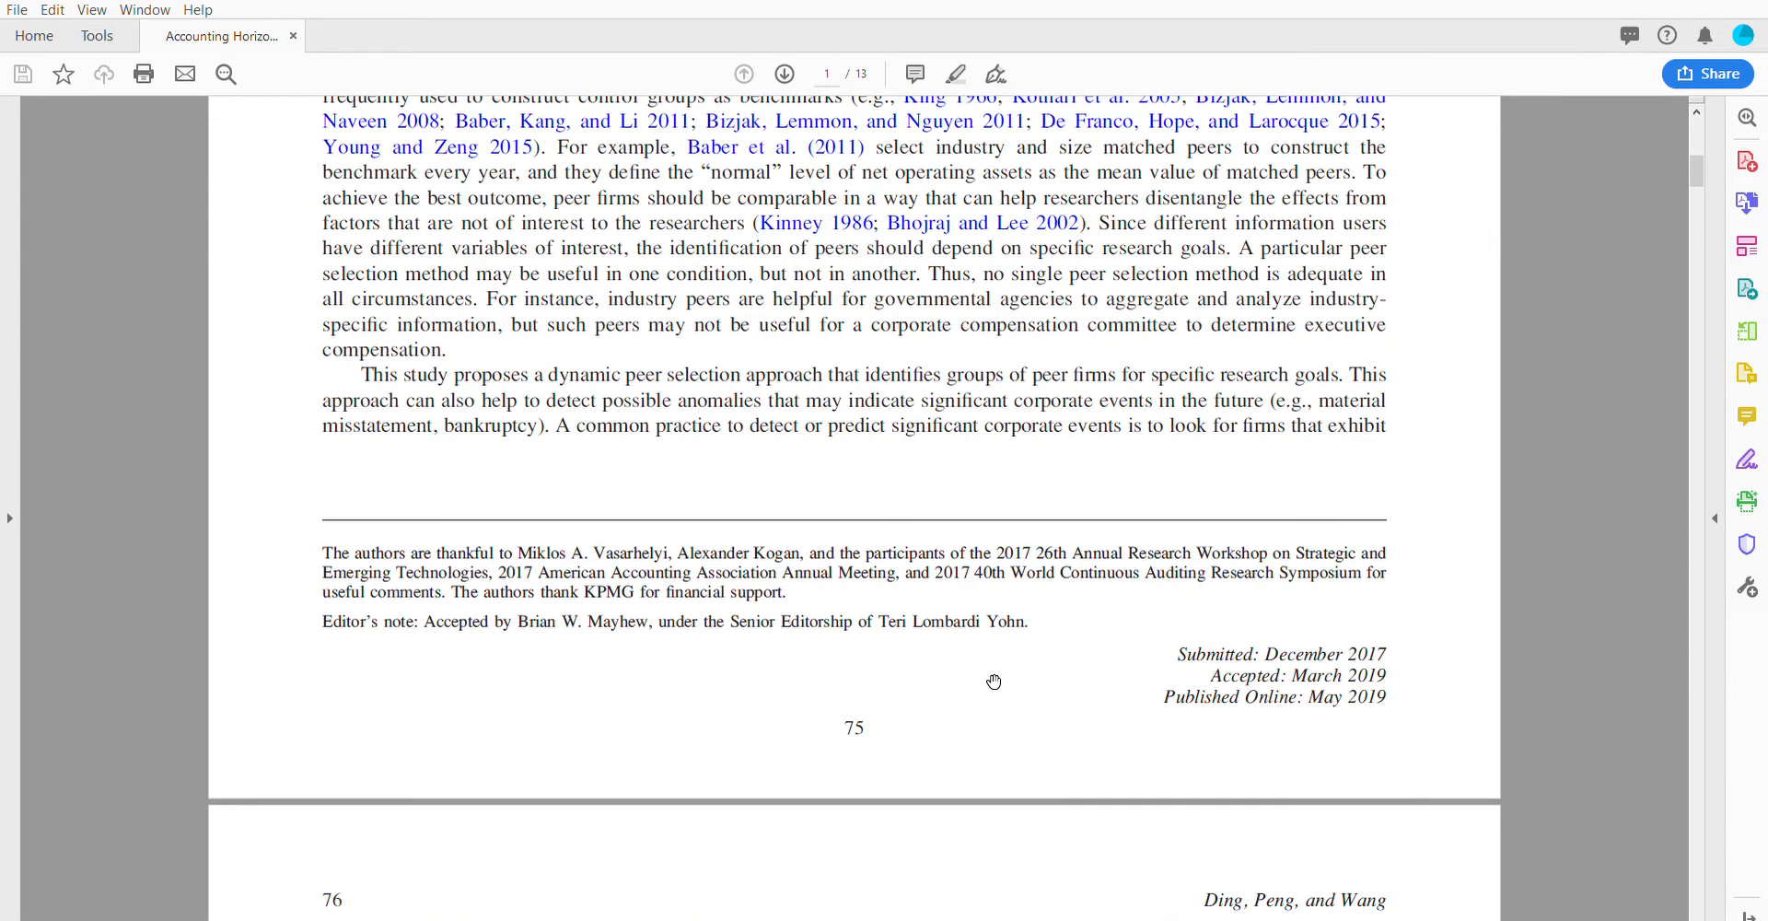
scroll("down", 3)
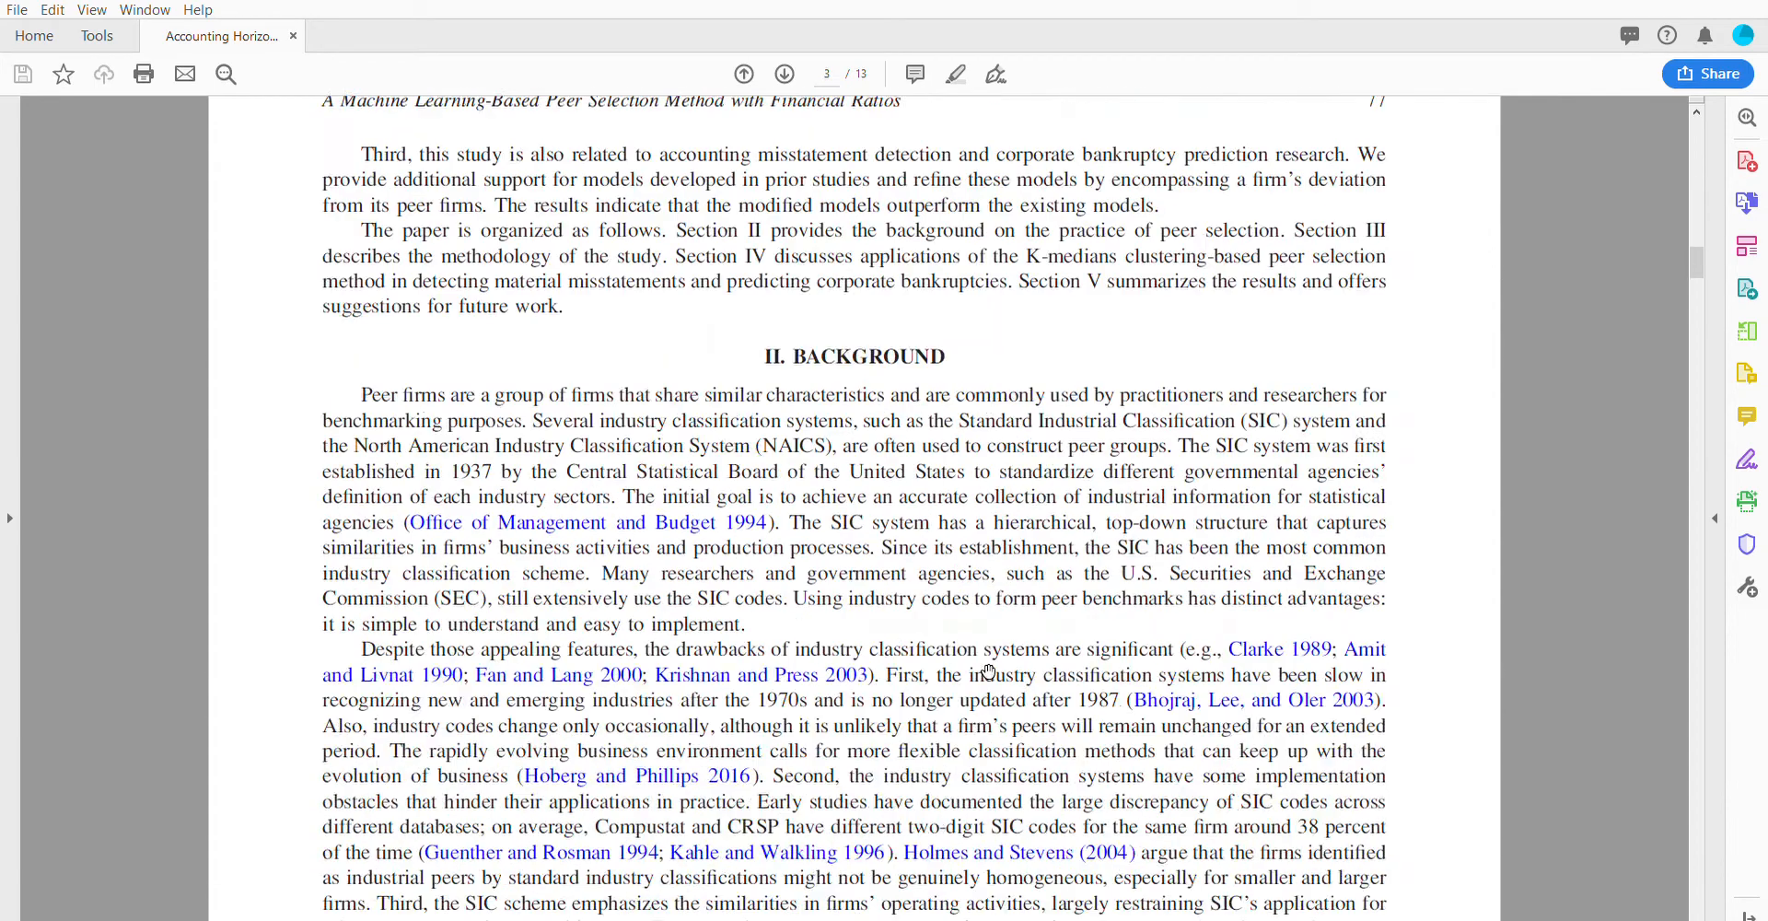
scroll("down", 3)
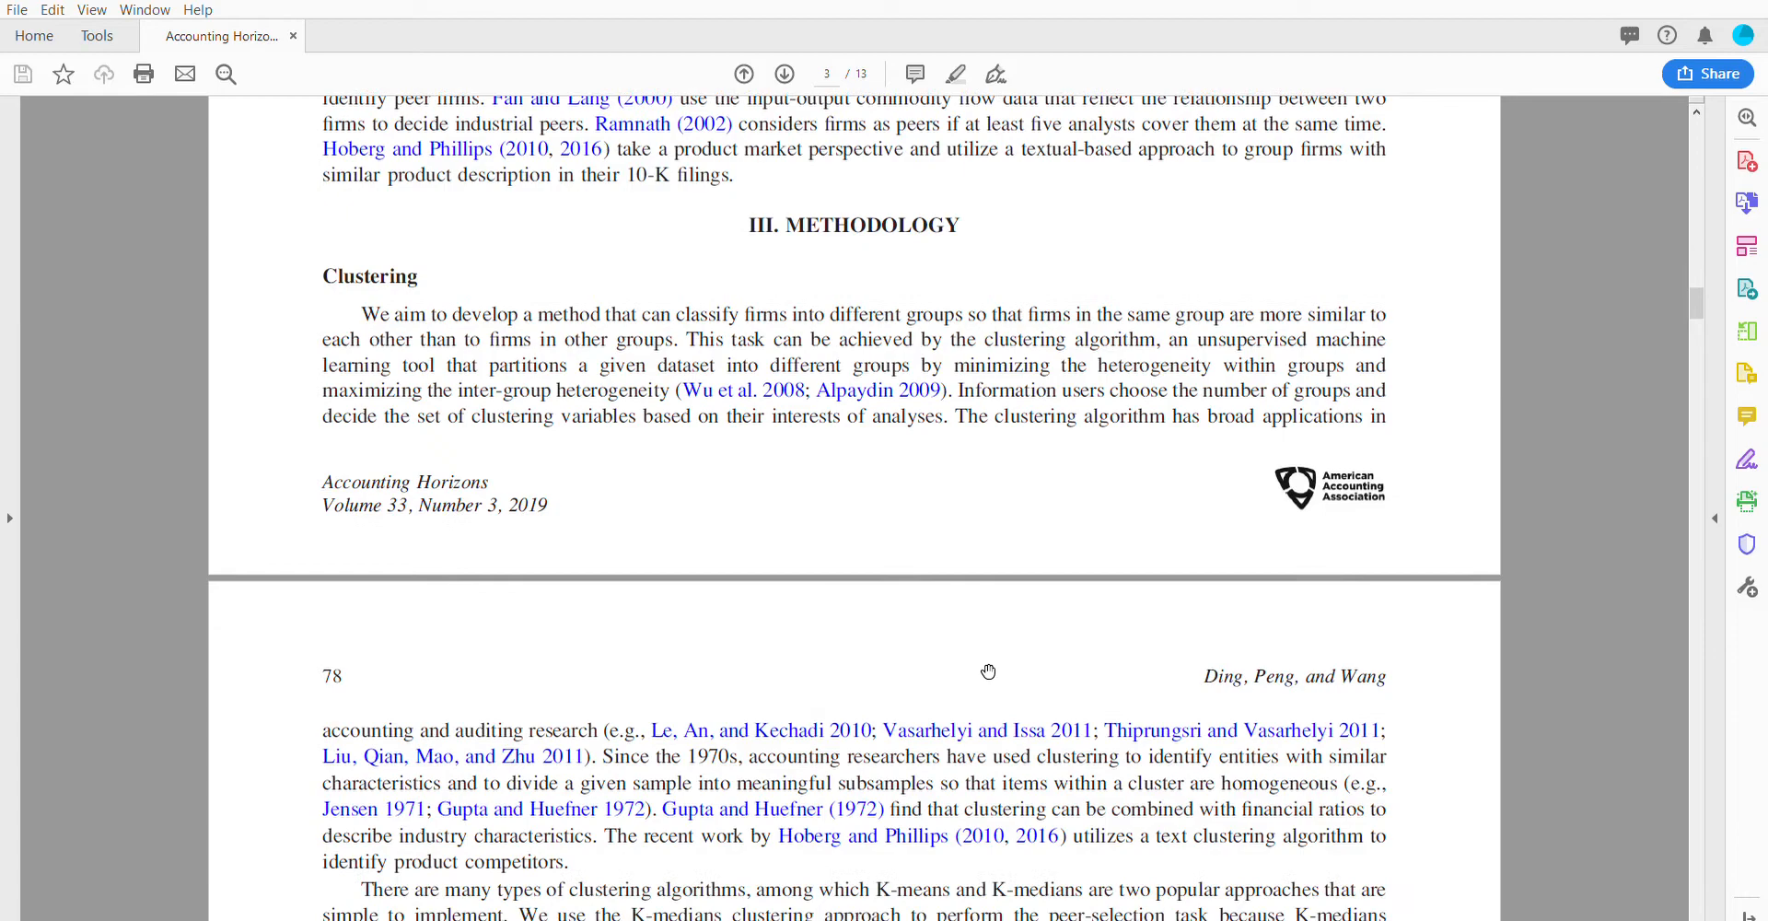
scroll("down", 3)
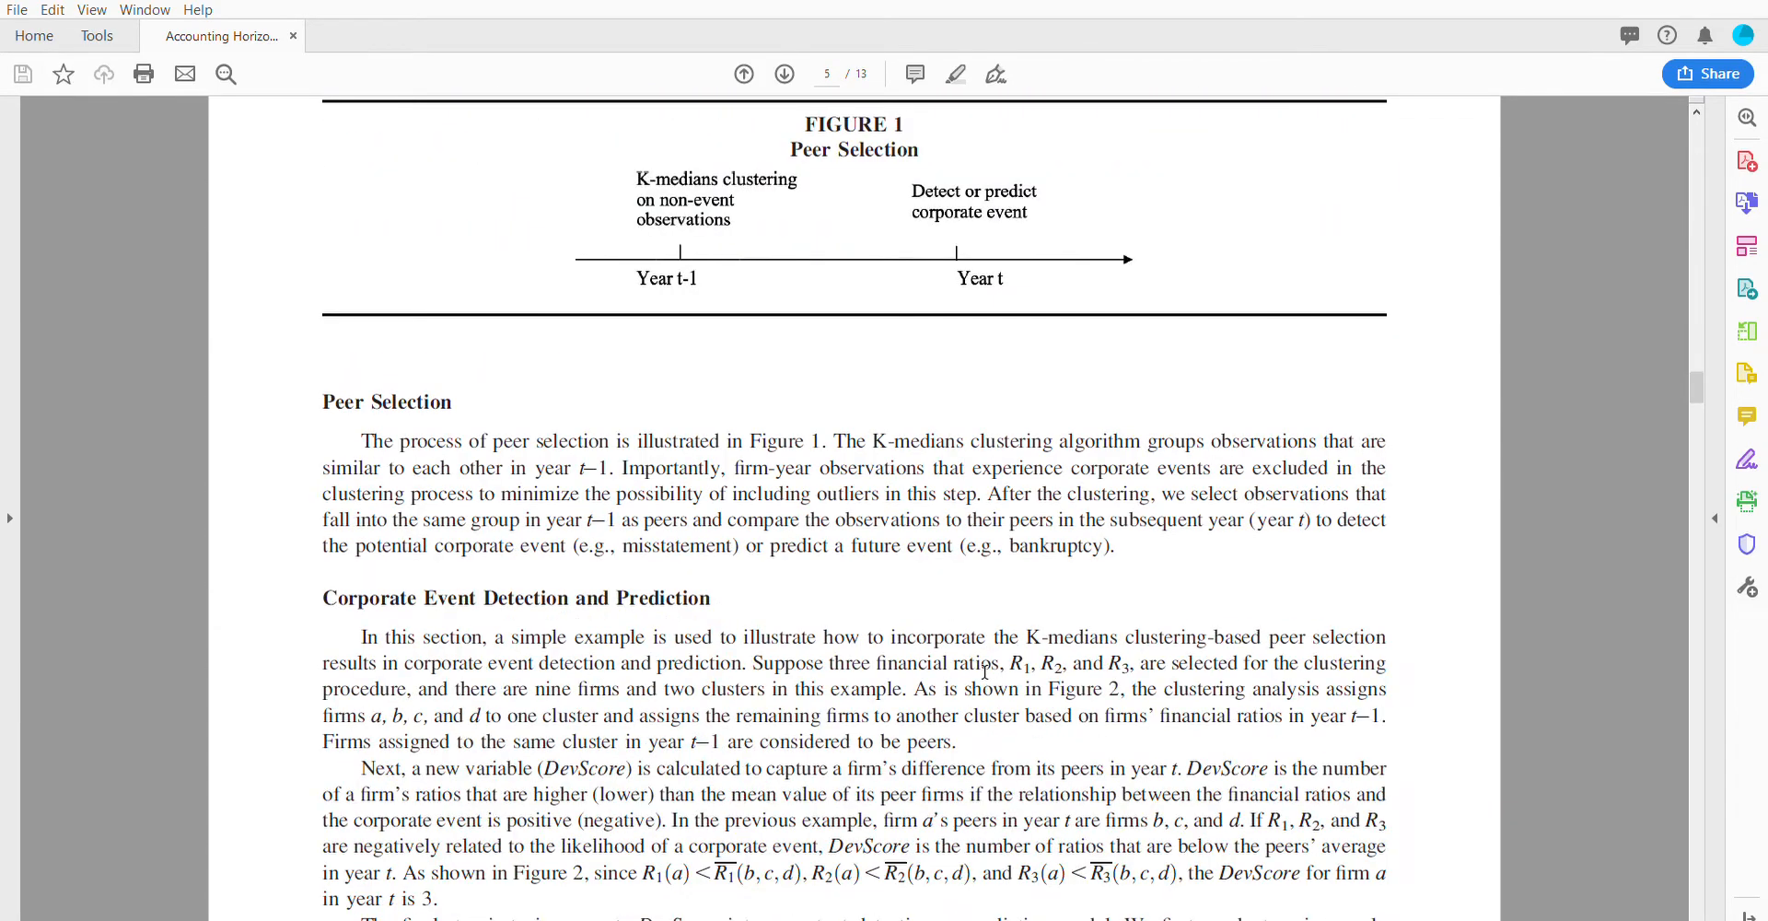
scroll("down", 3)
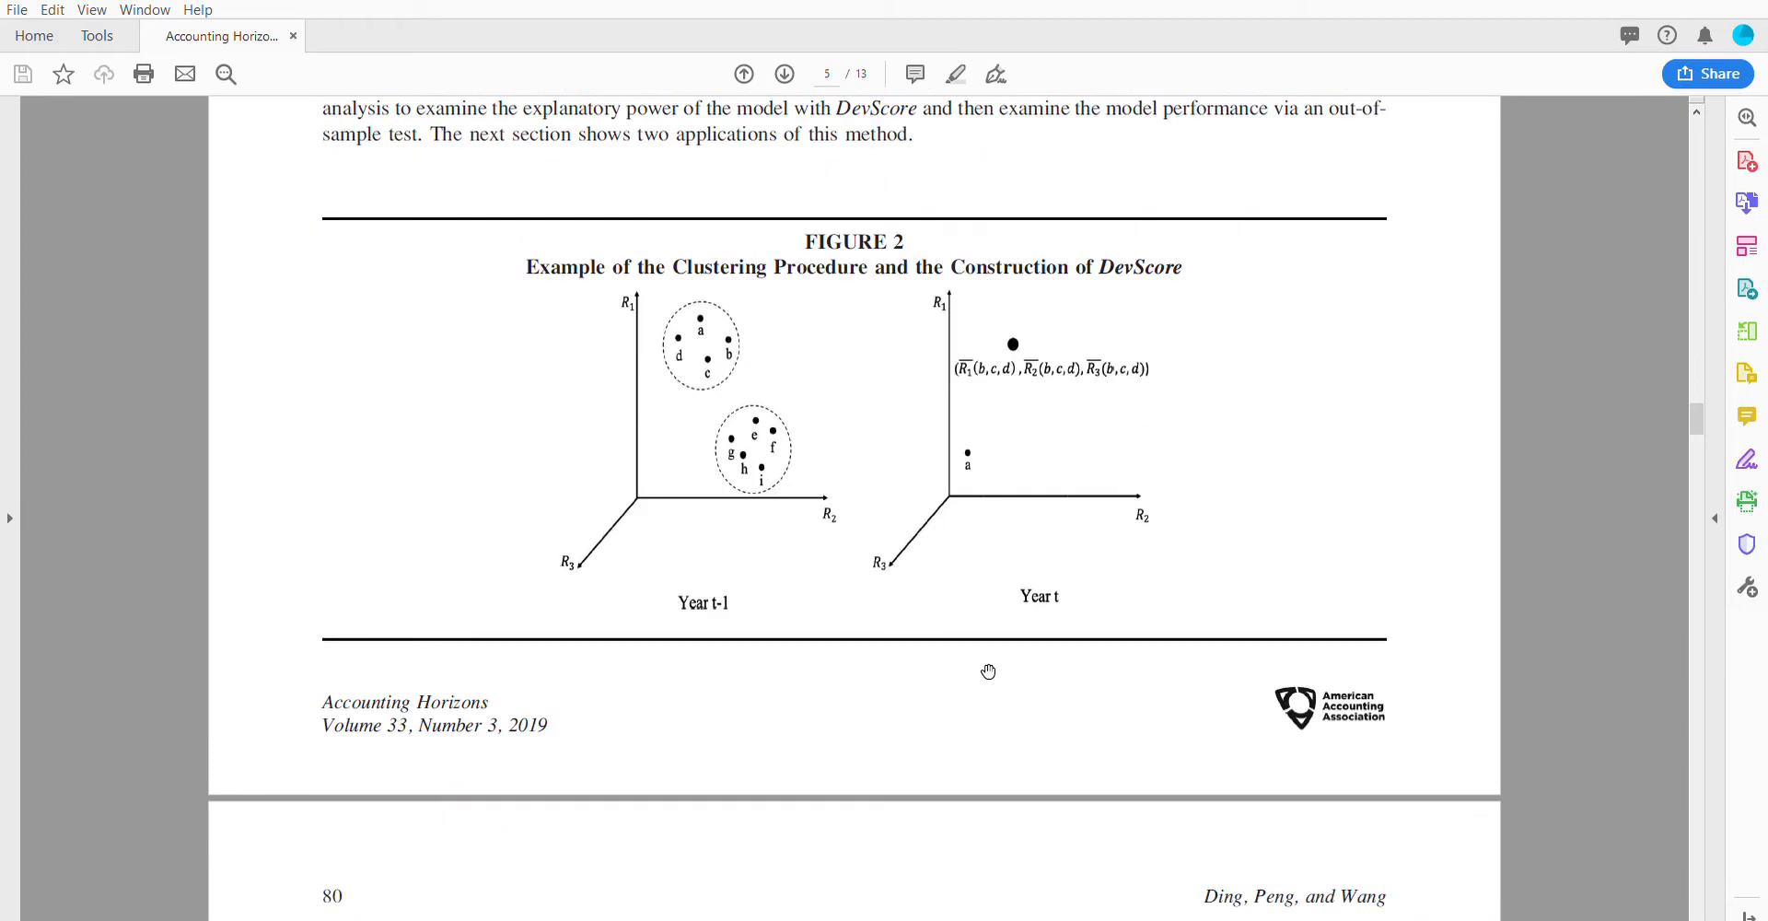
mouse_move(714, 640)
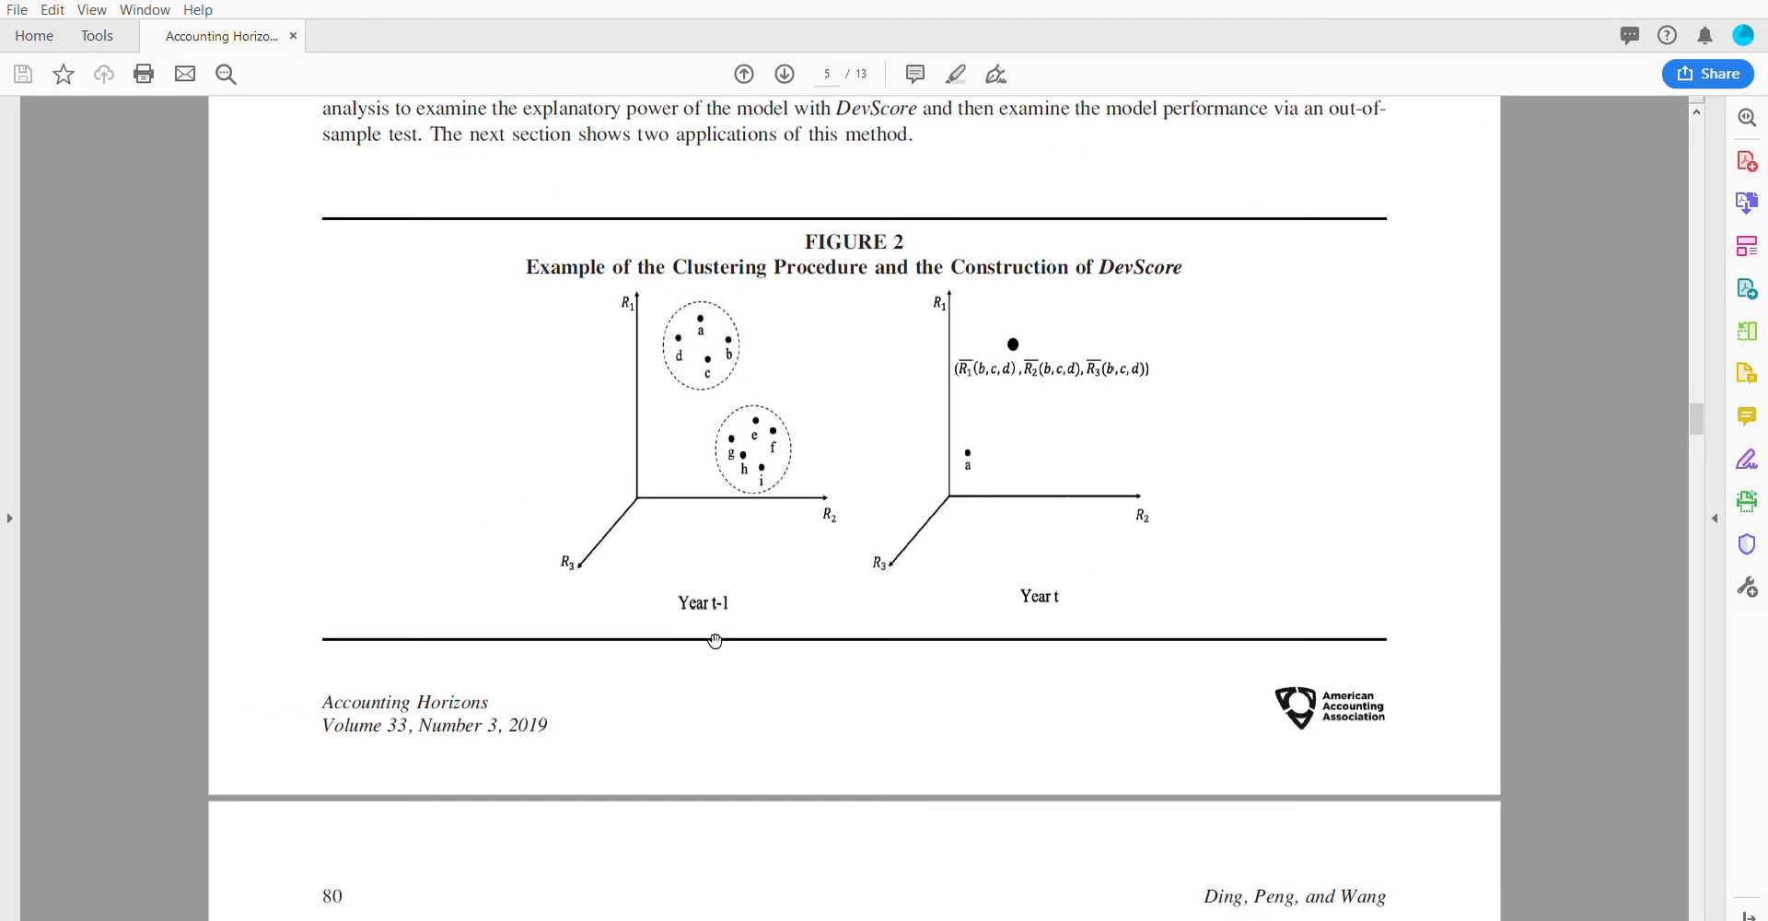
scroll("up", 3)
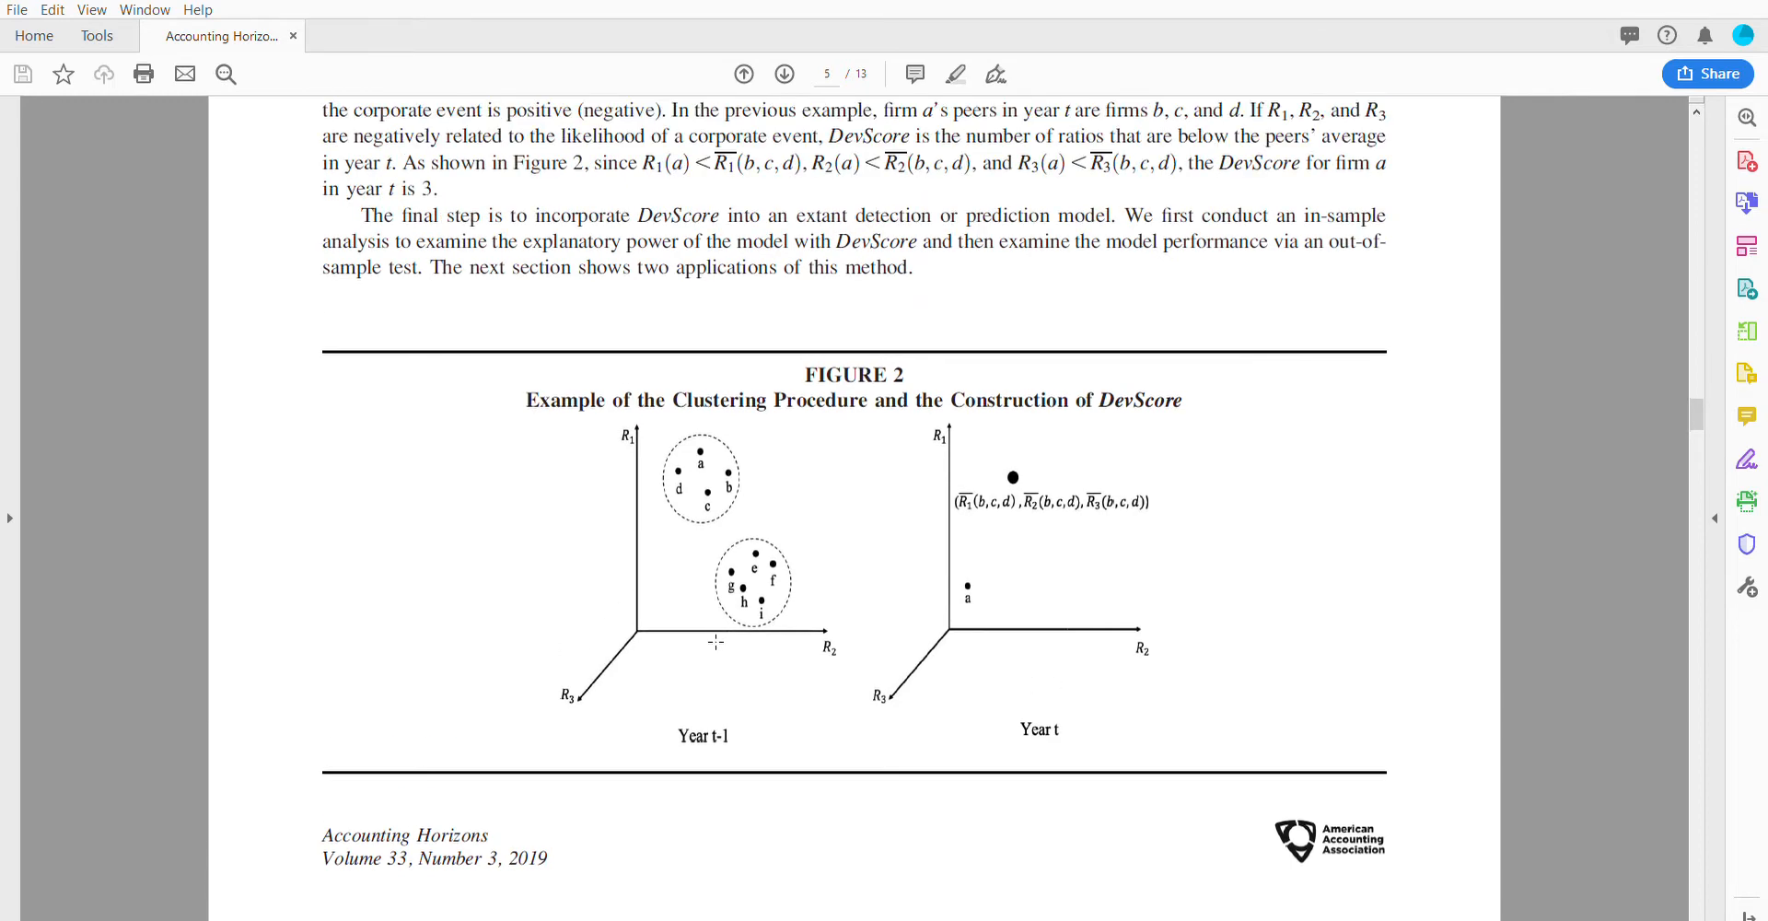
scroll("up", 3)
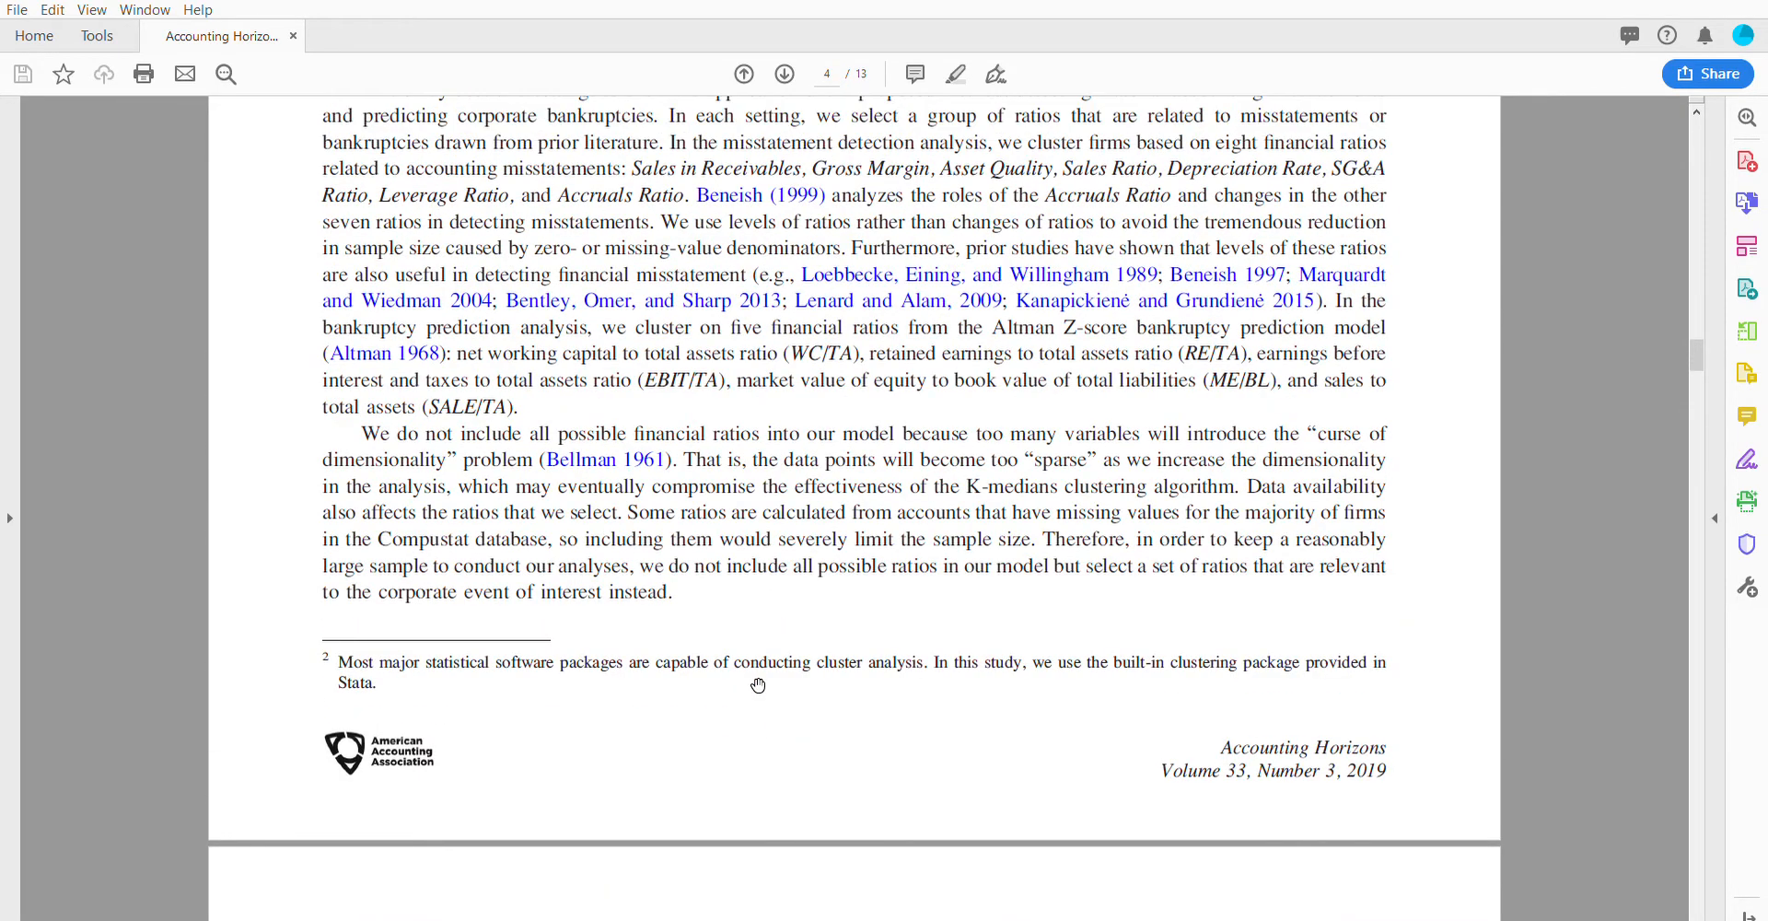
scroll("up", 3)
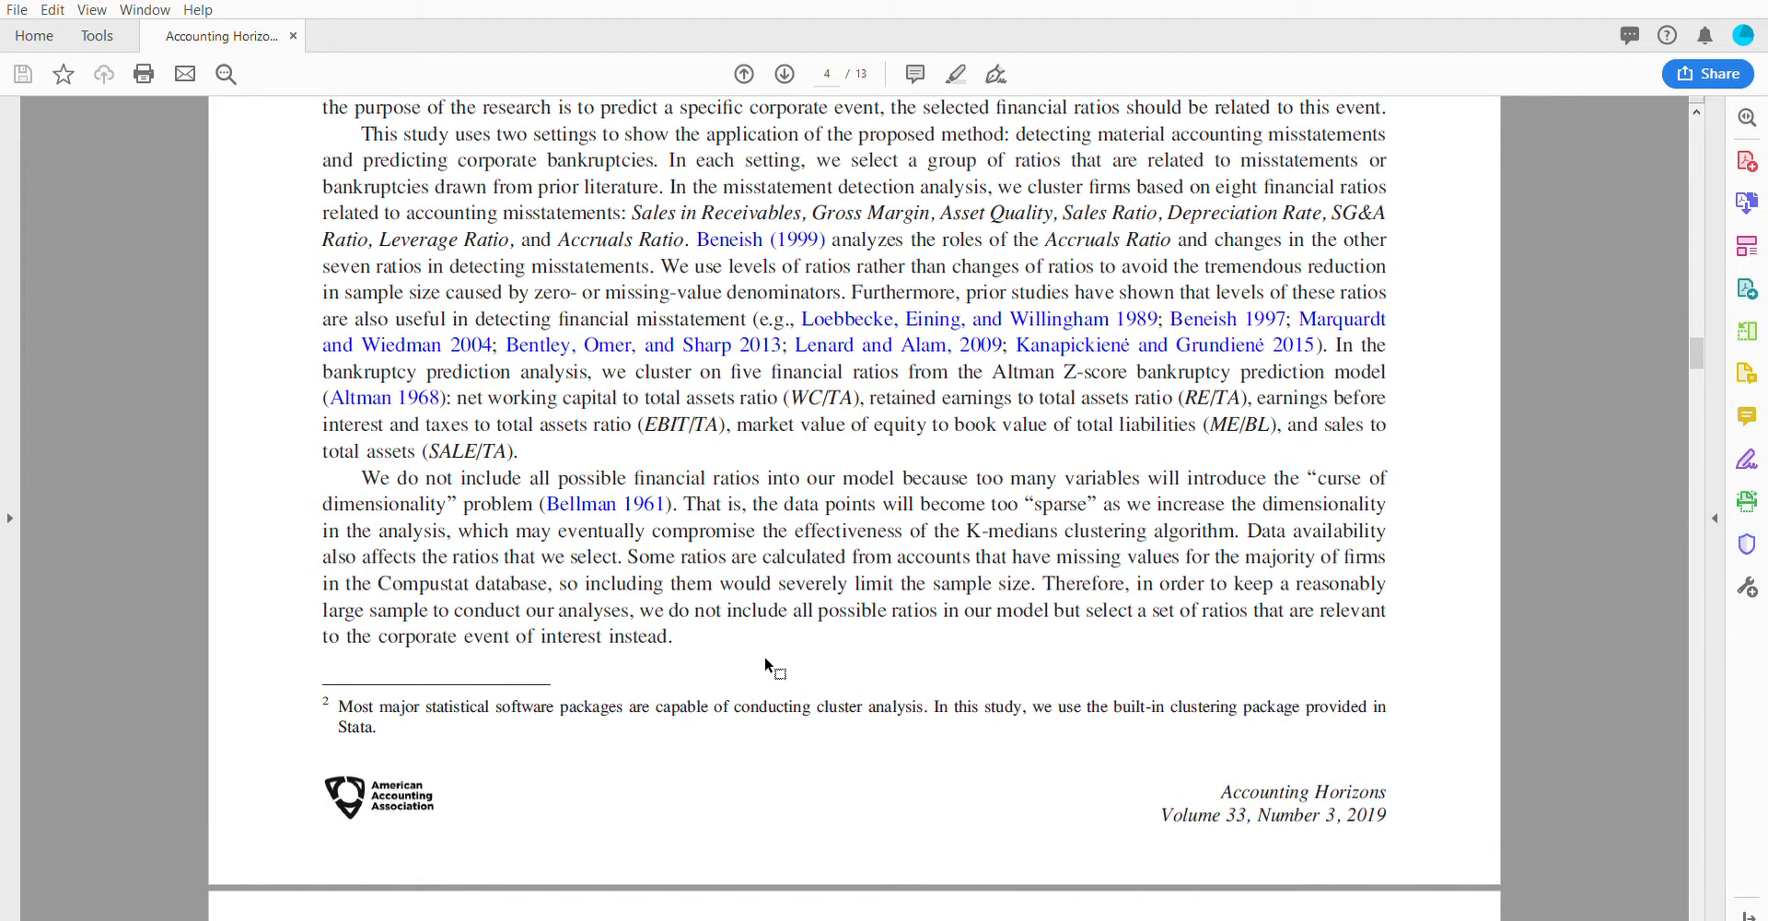
mouse_move(1115, 365)
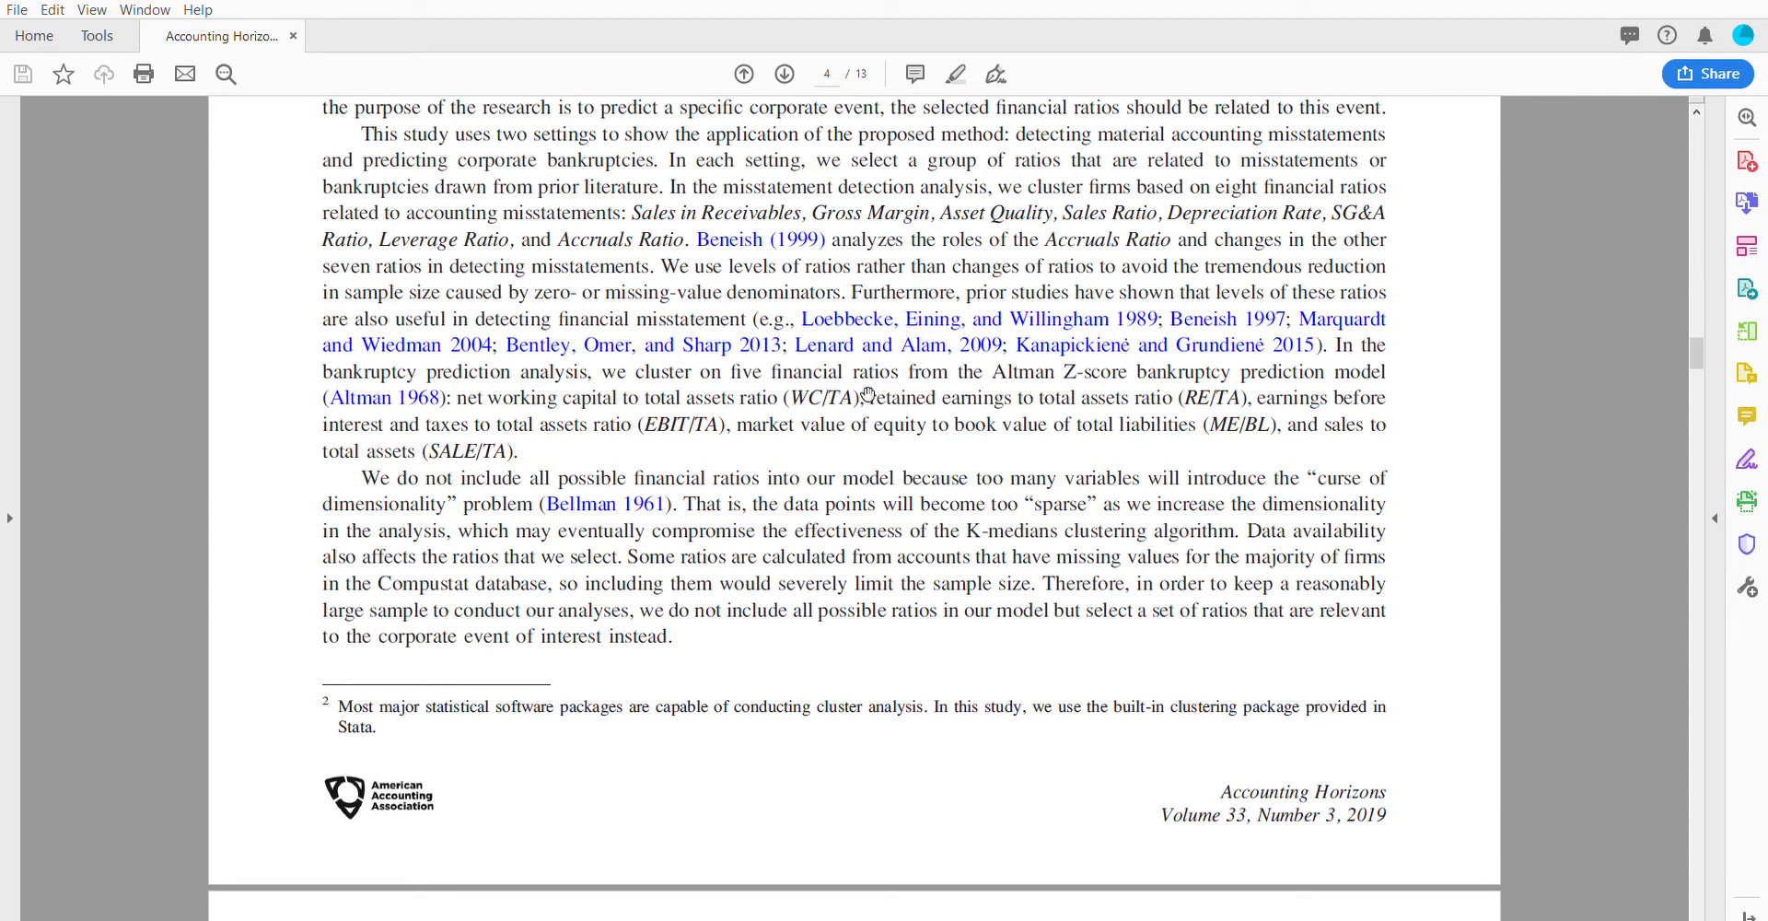
mouse_move(1207, 403)
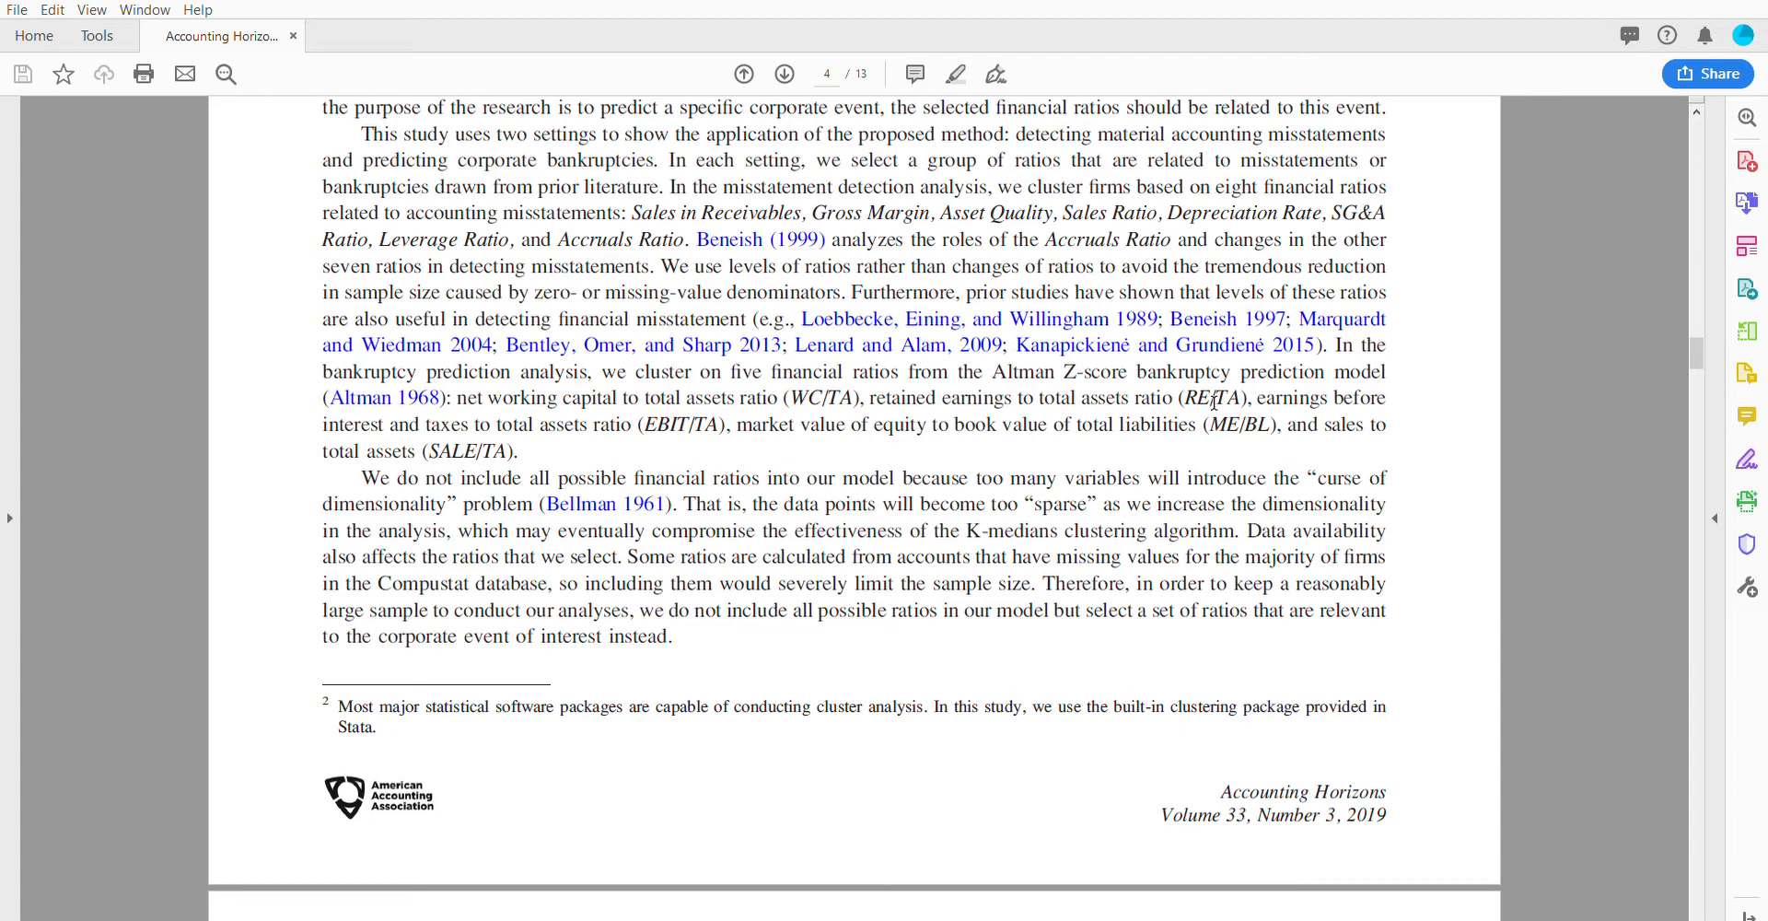
mouse_move(485, 477)
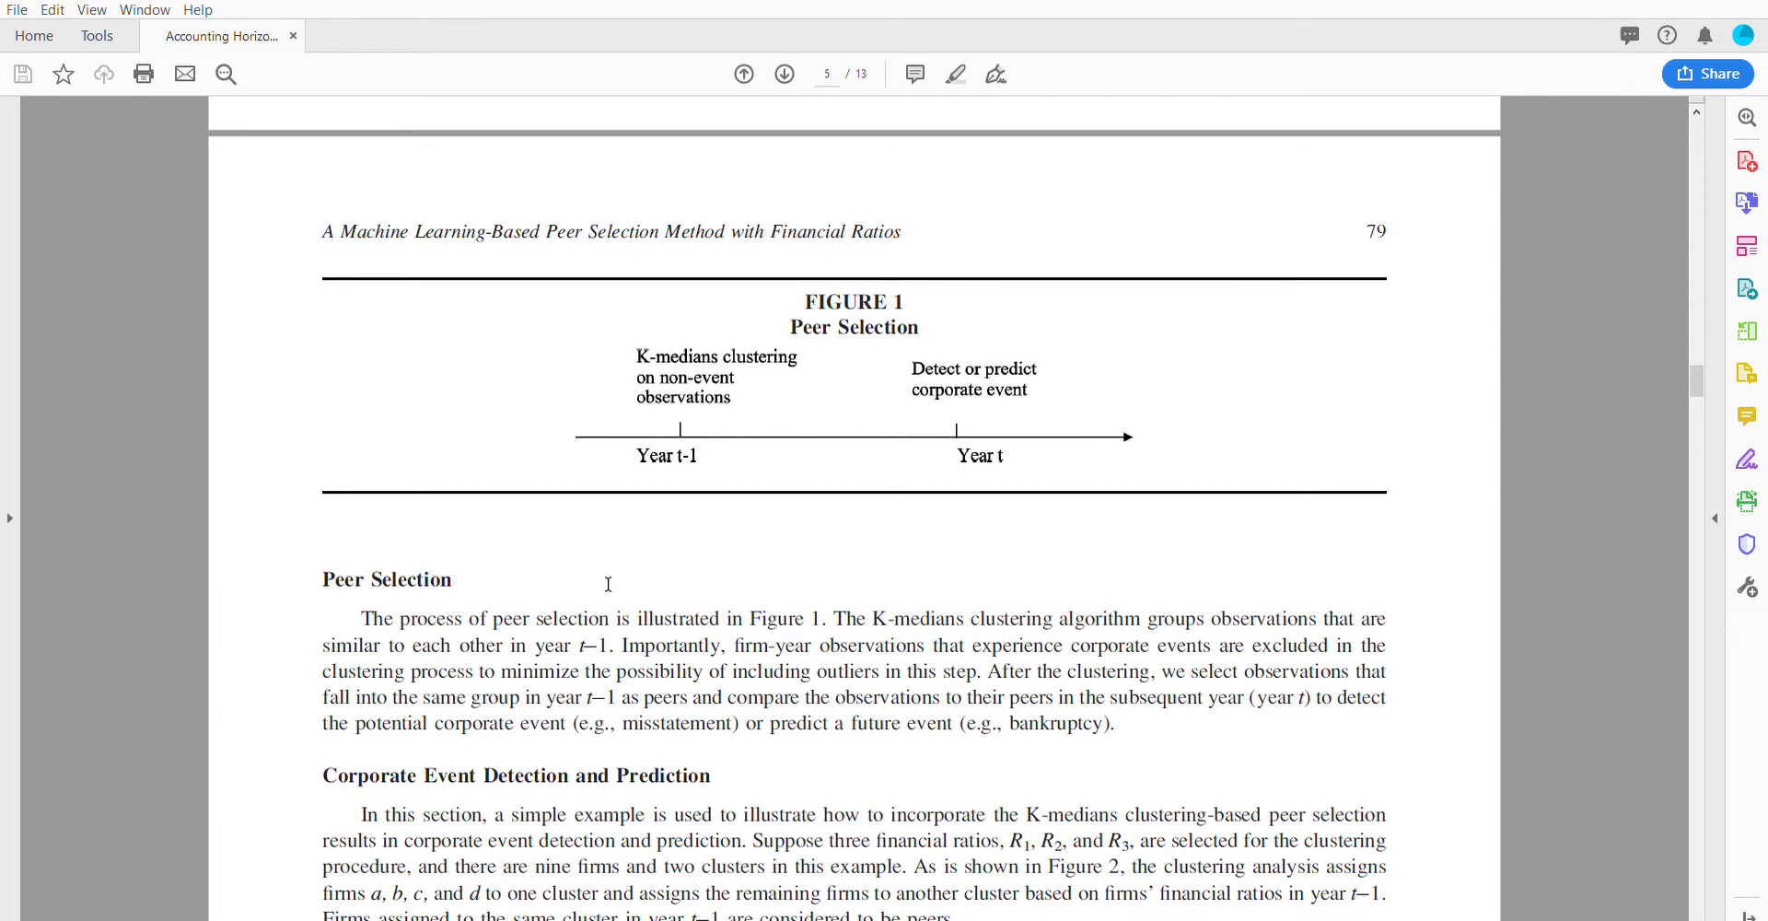
scroll("down", 3)
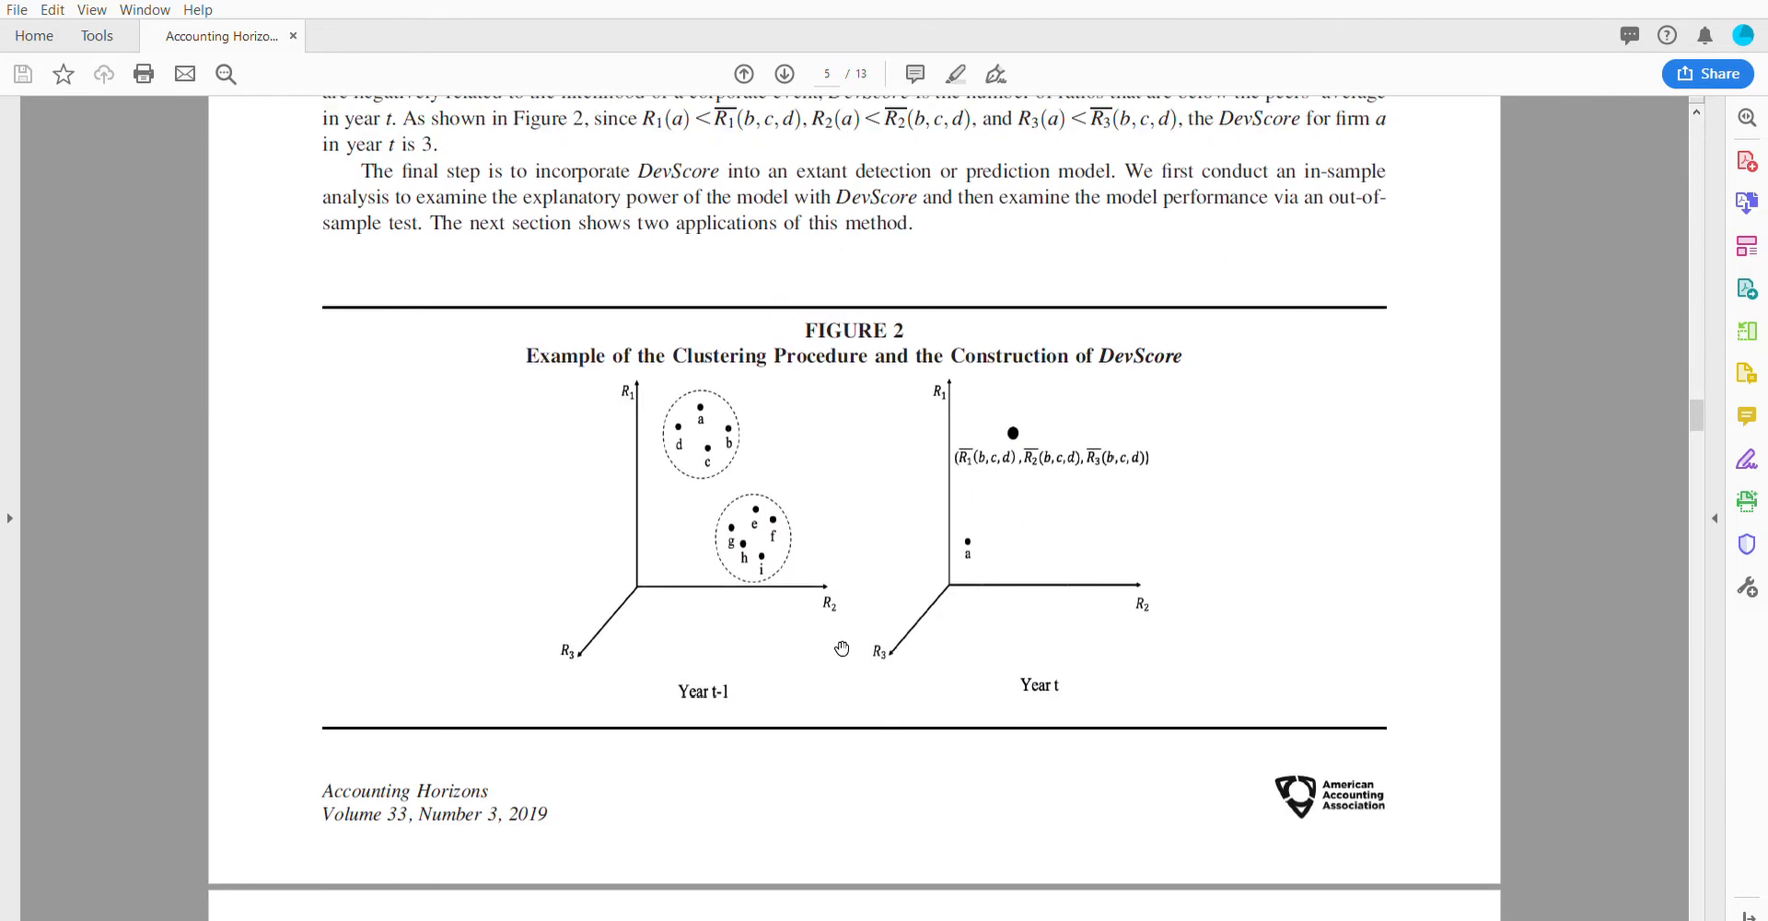
mouse_move(844, 730)
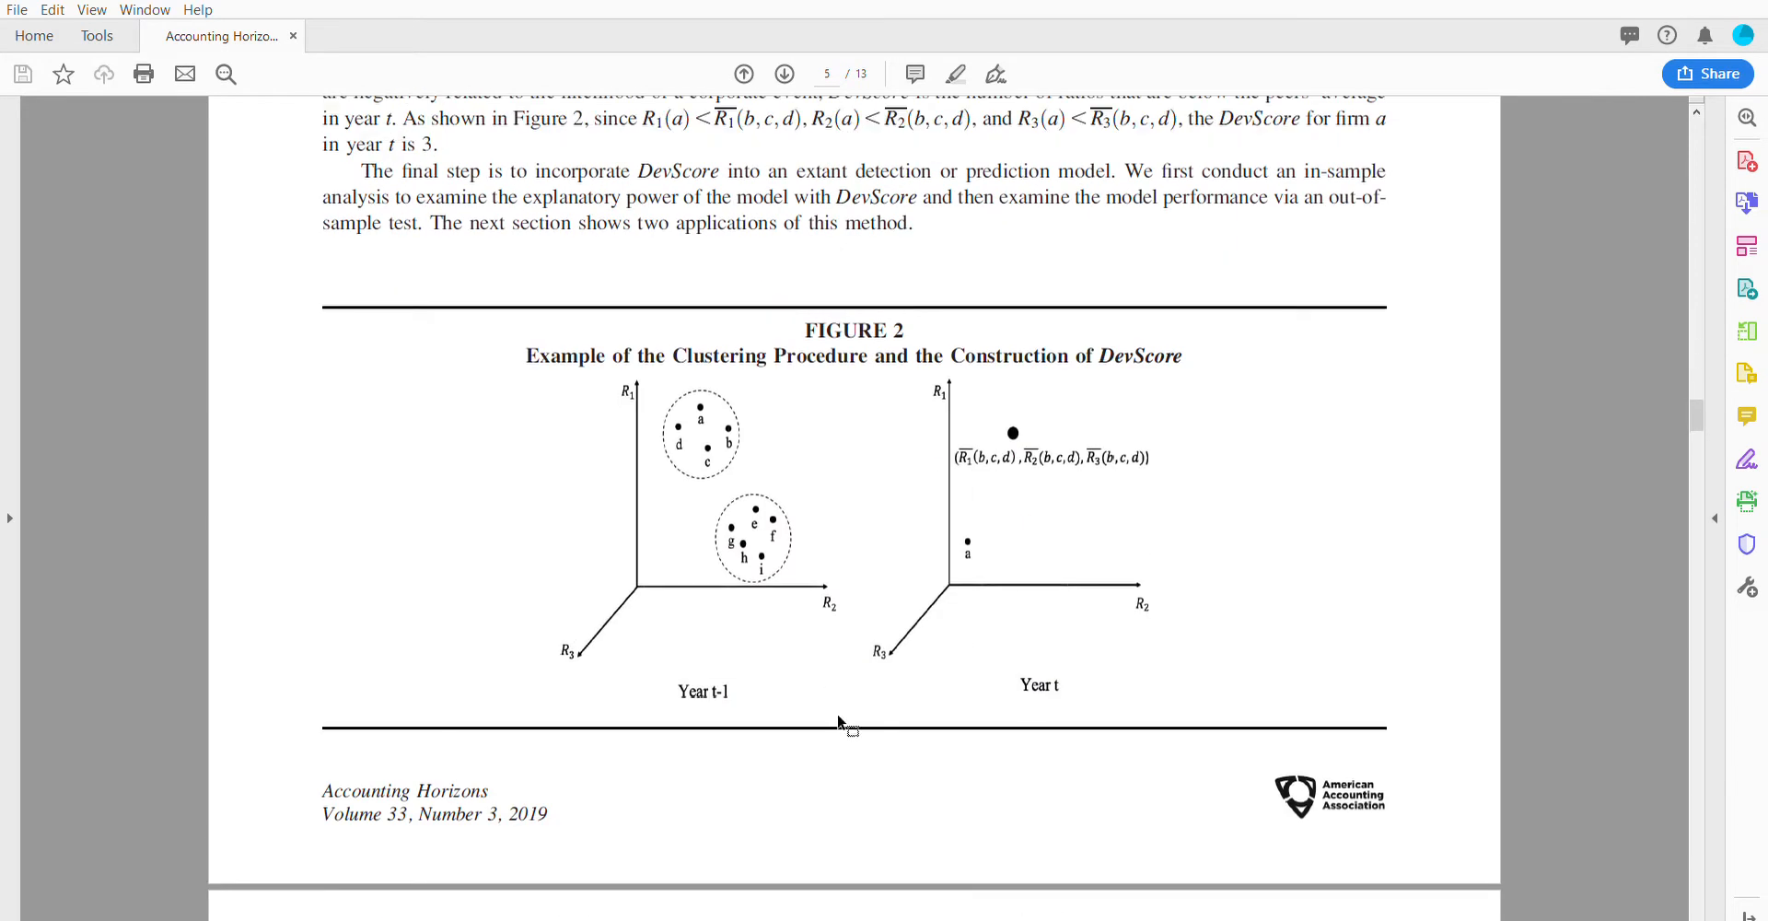
mouse_move(843, 737)
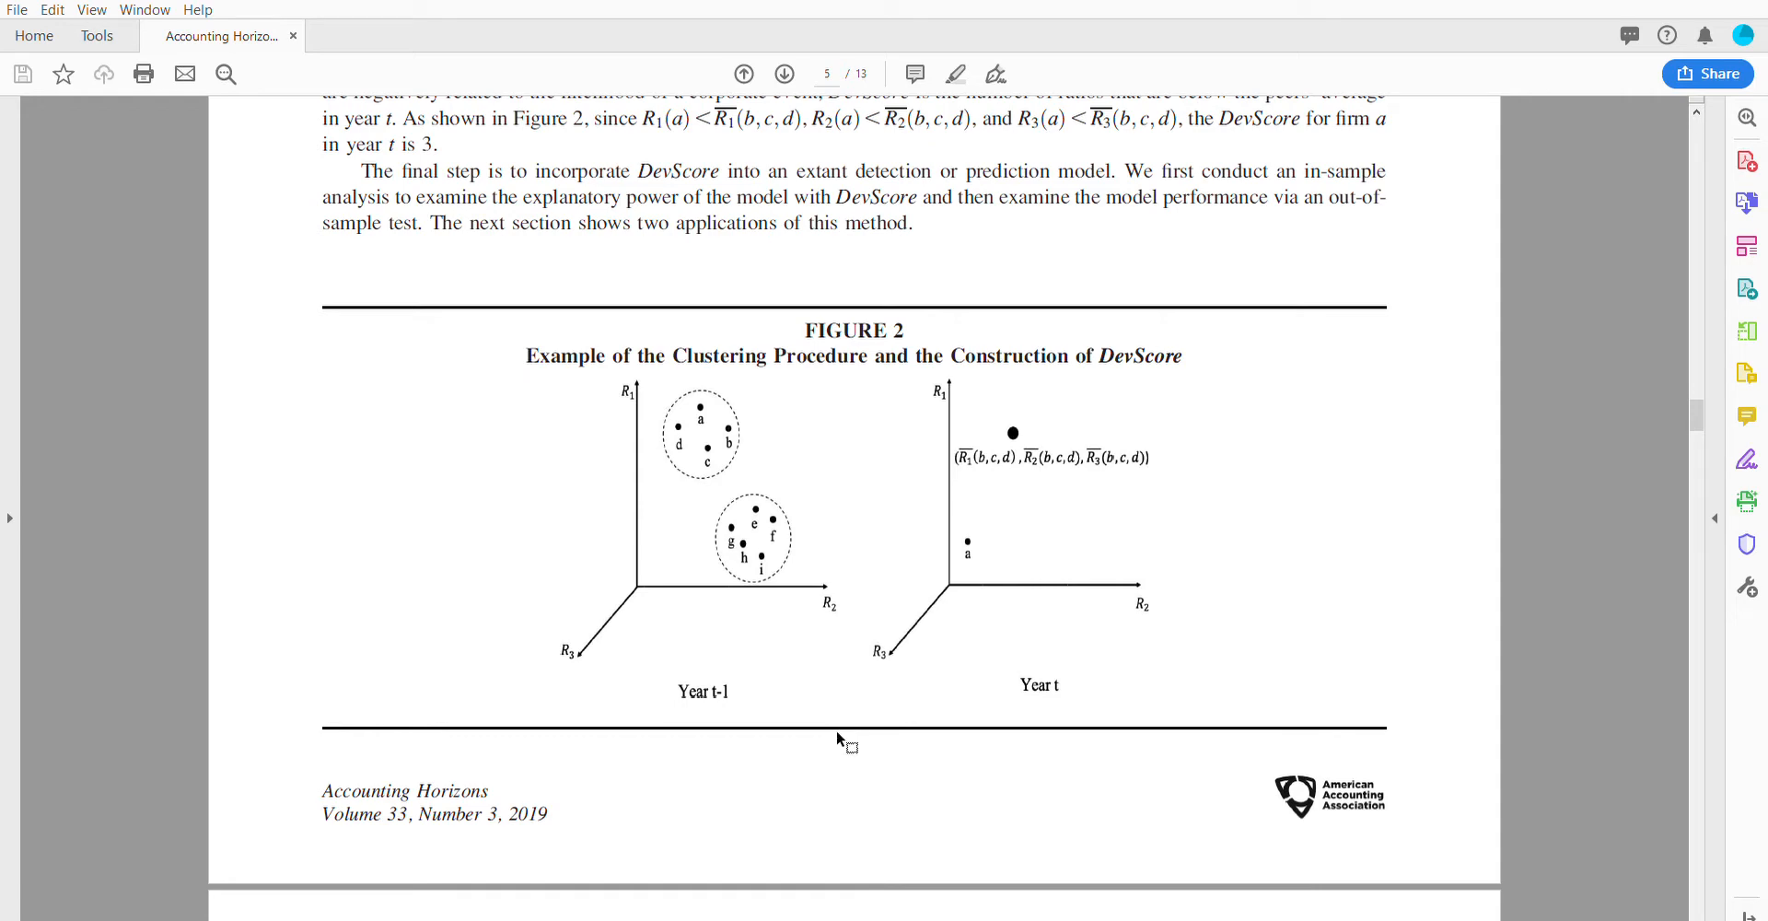
mouse_move(840, 741)
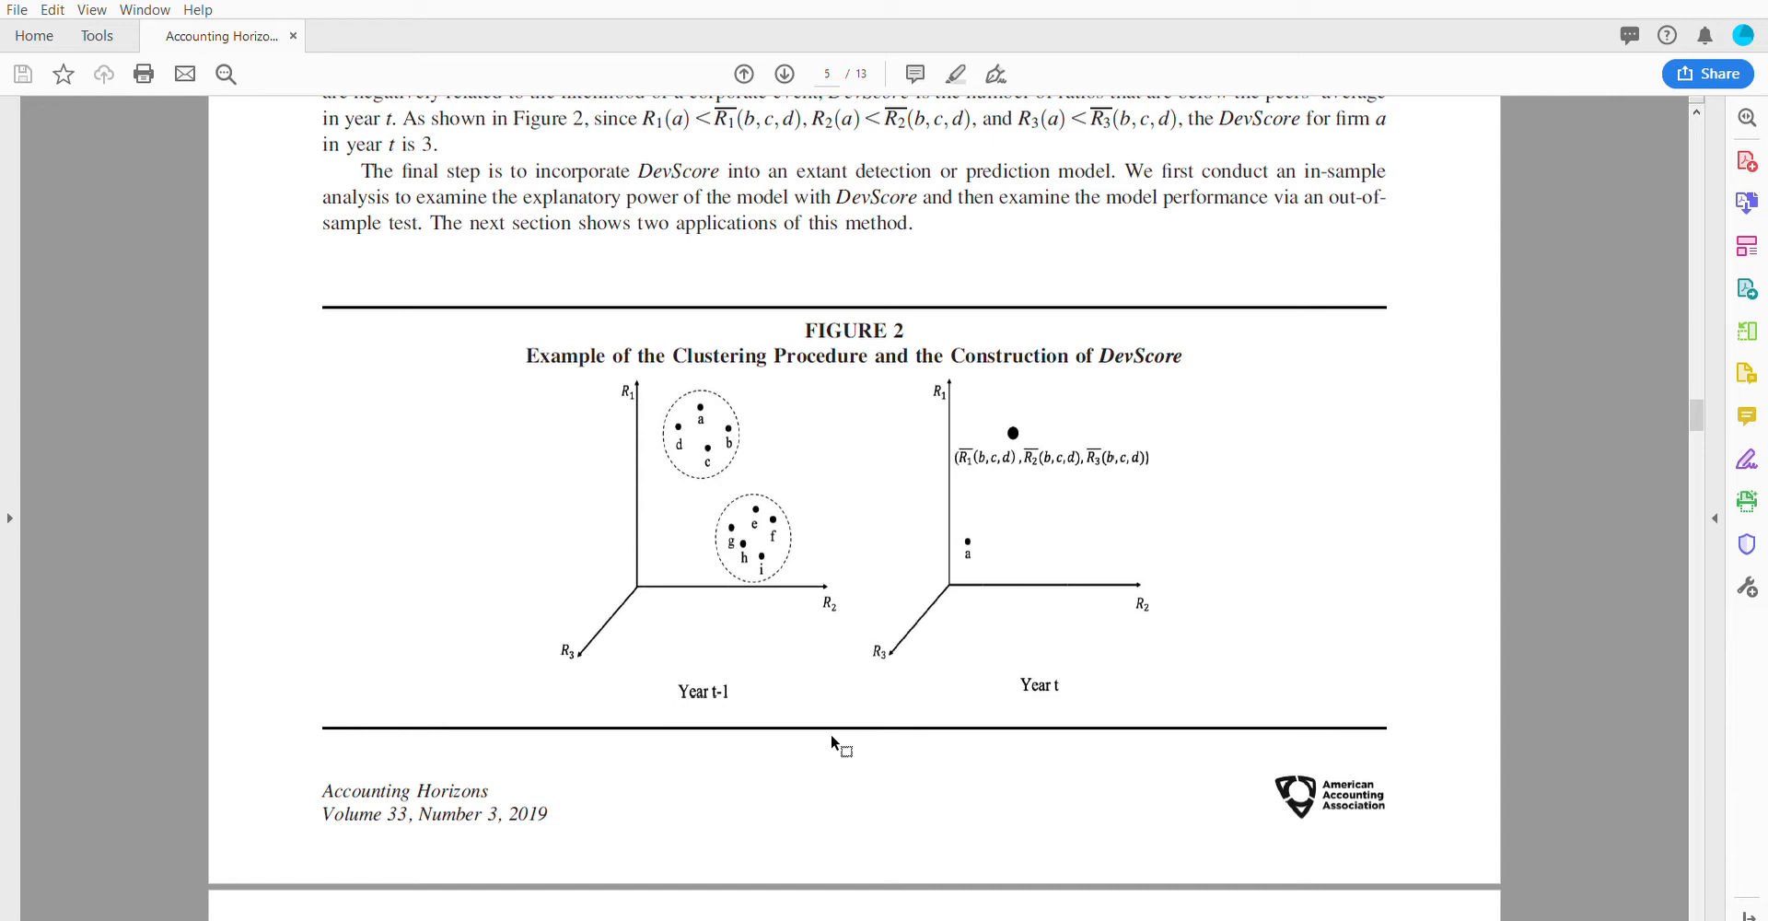
mouse_move(747, 517)
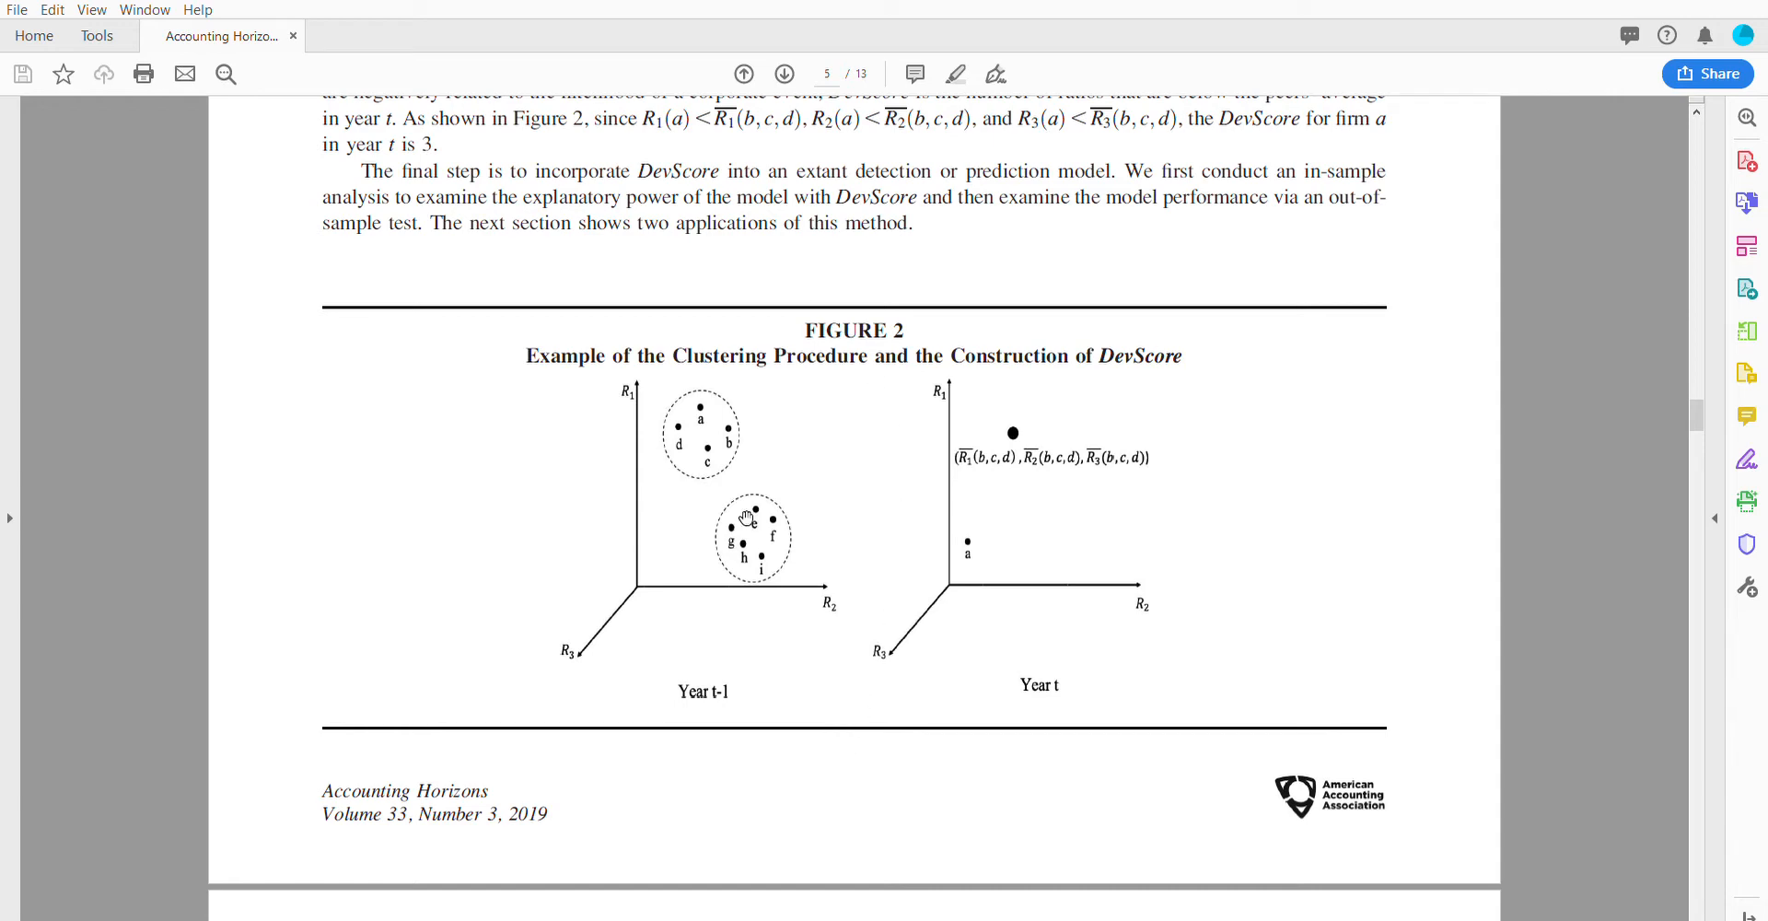
mouse_move(1060, 597)
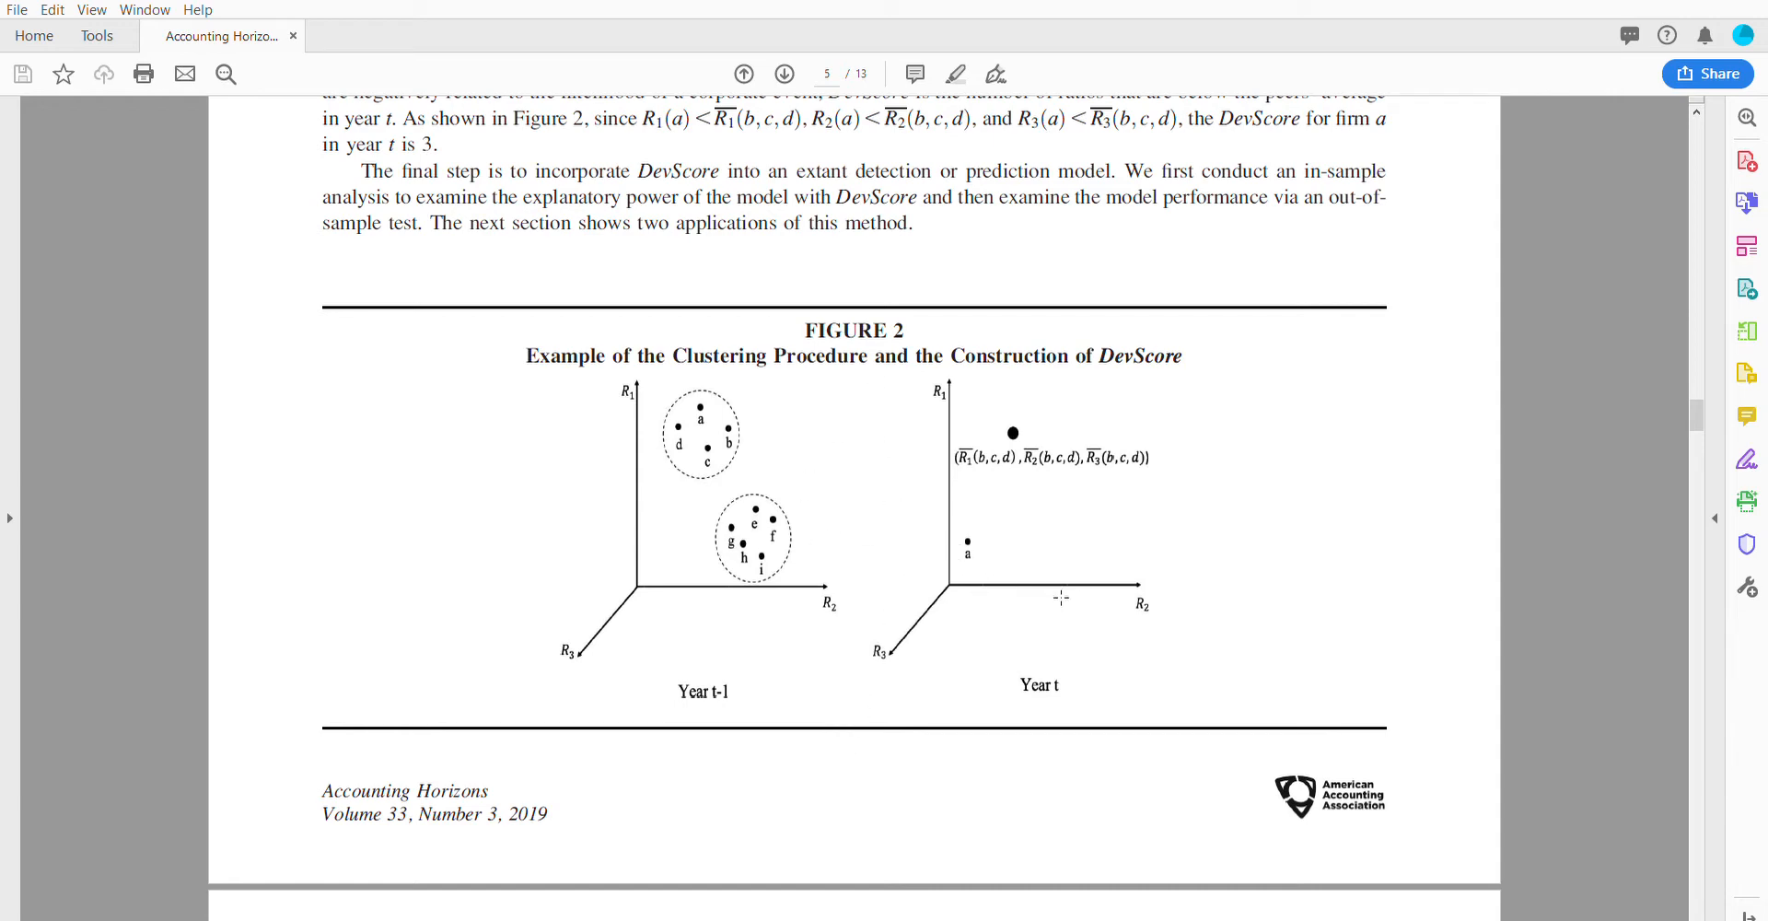
scroll("up", 3)
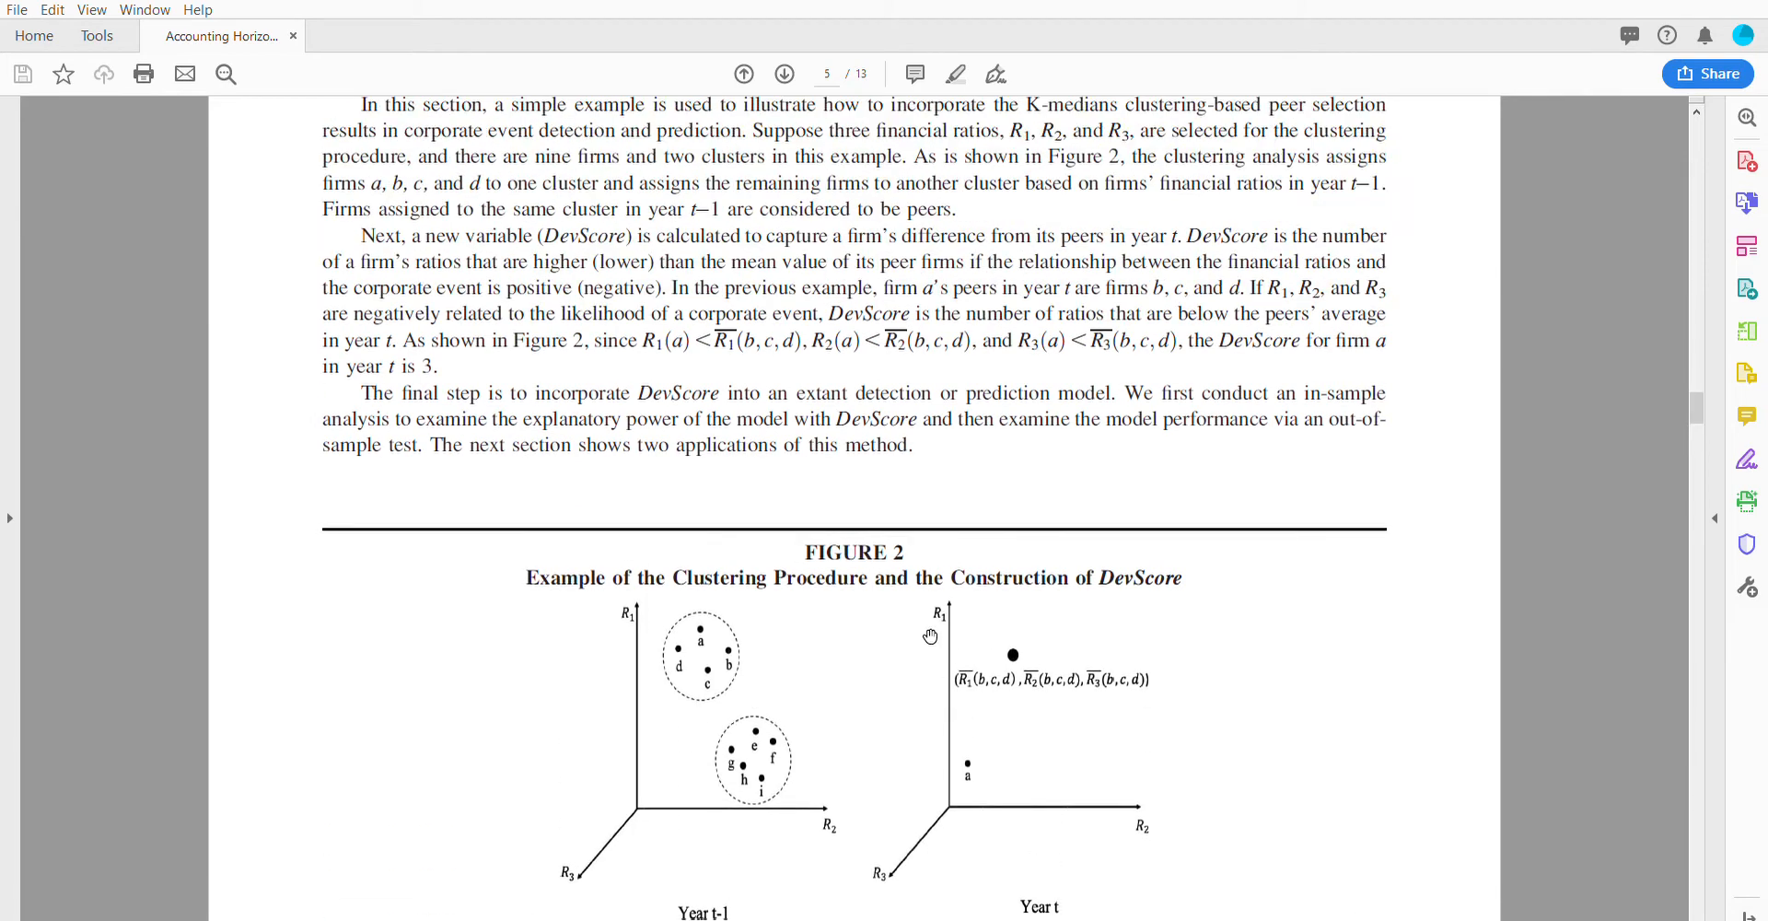
scroll("down", 3)
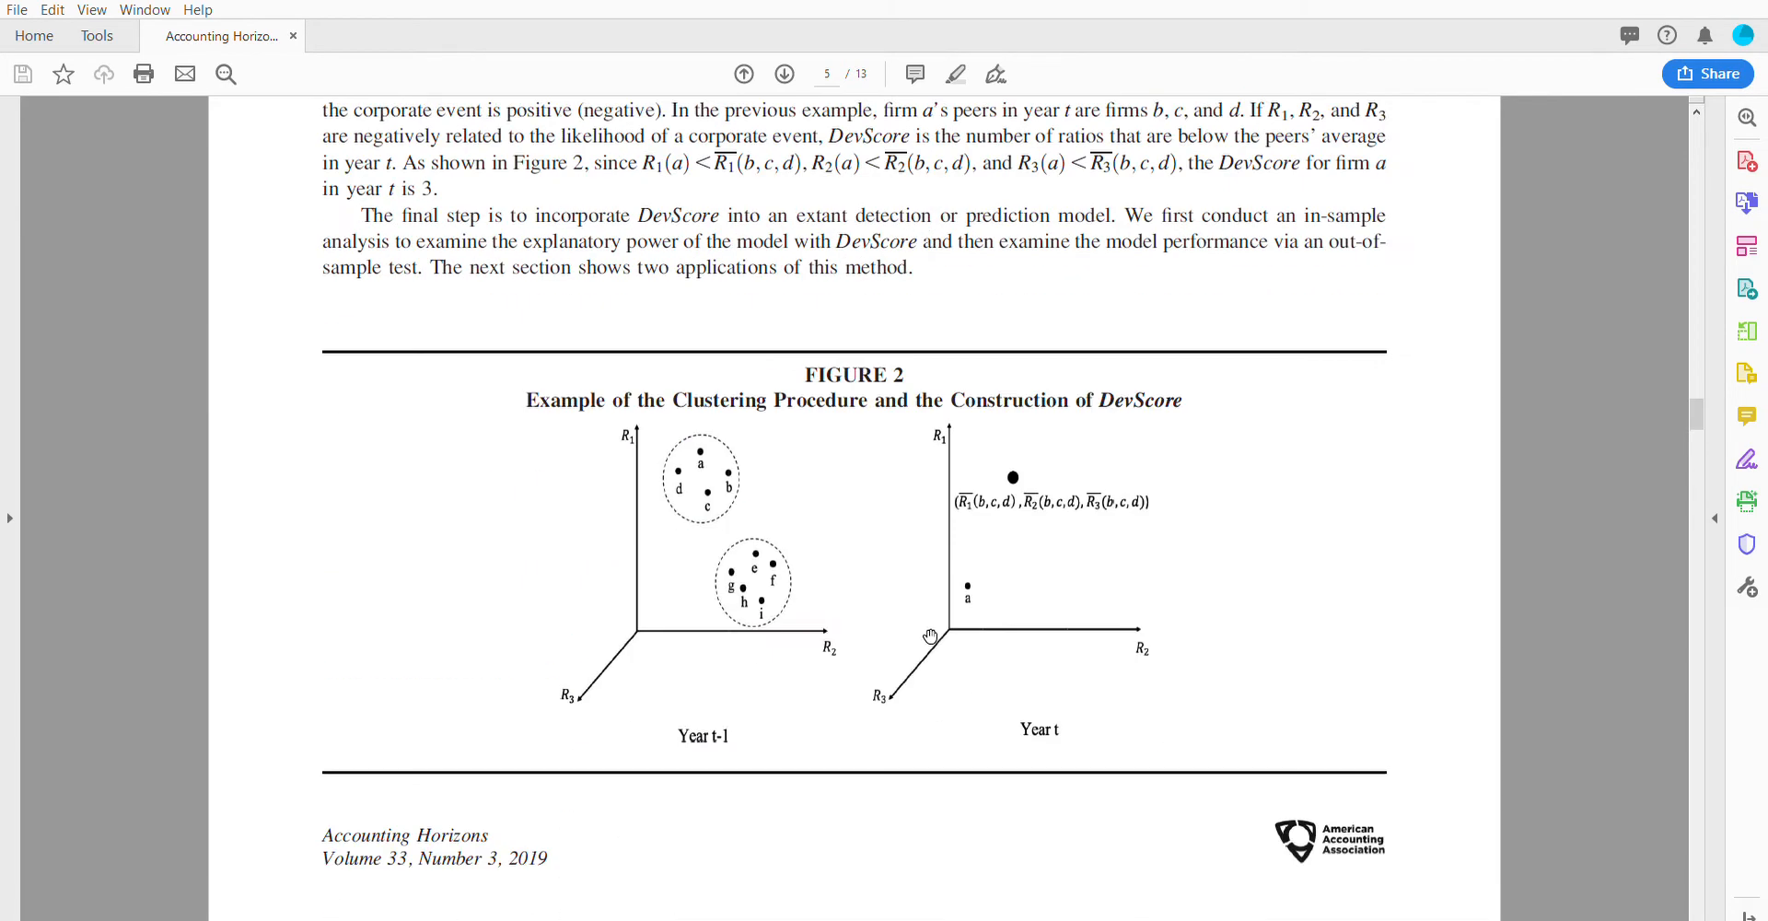
mouse_move(1021, 522)
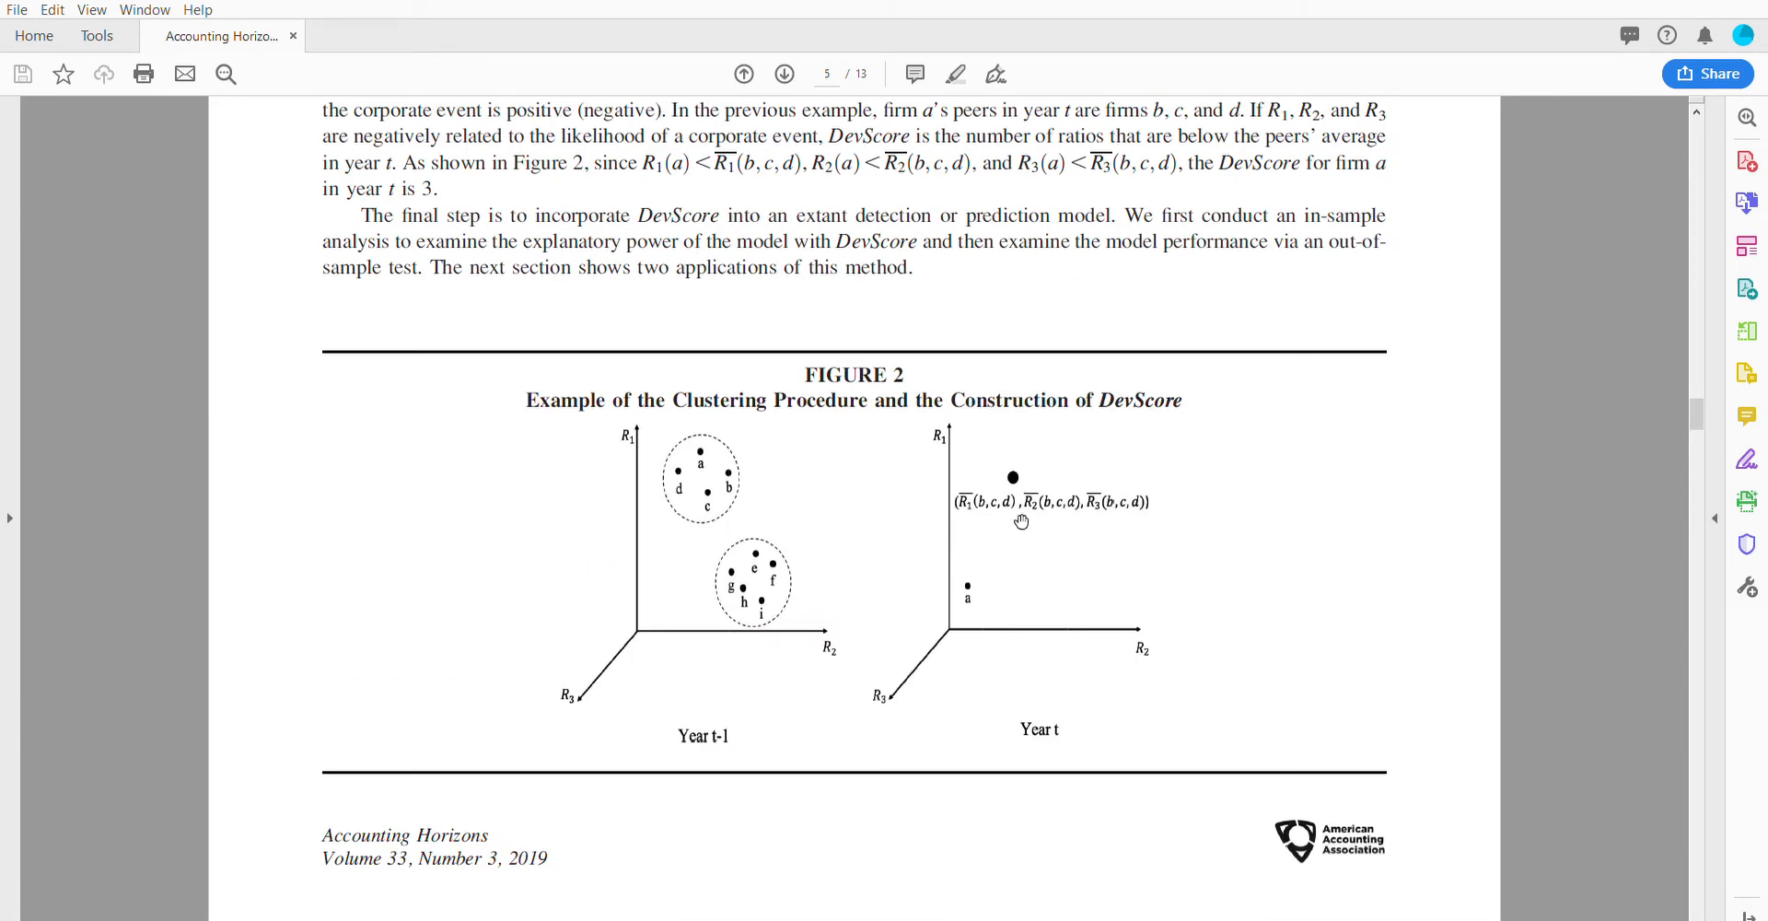
mouse_move(1026, 477)
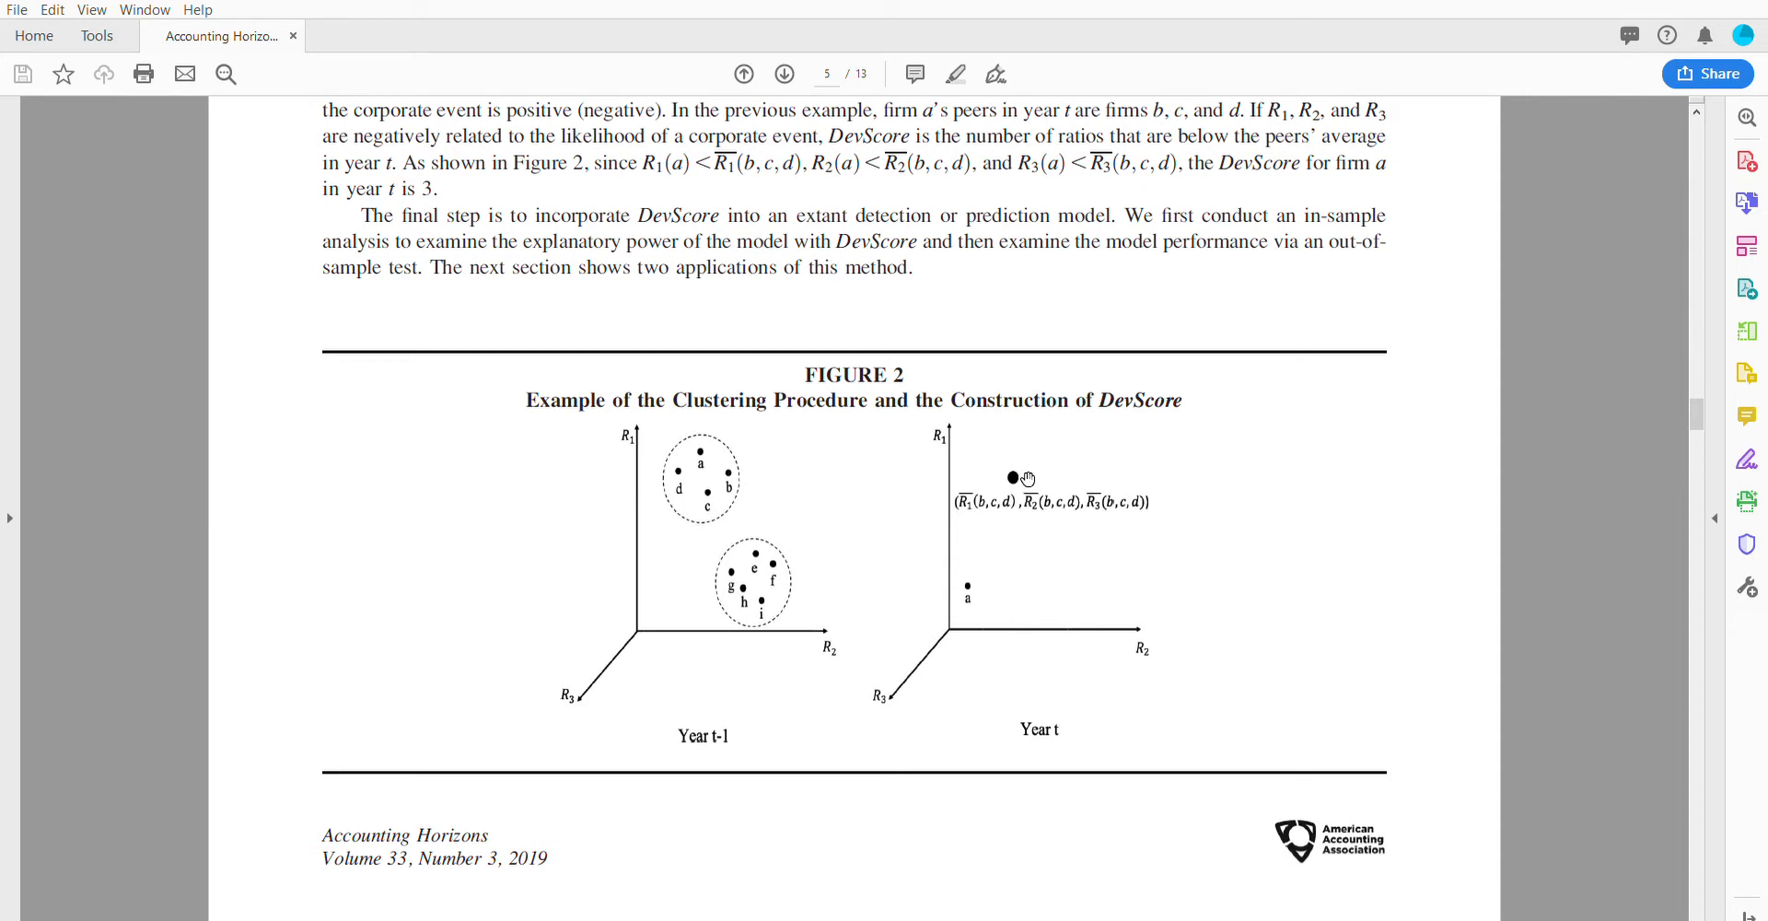
mouse_move(938, 528)
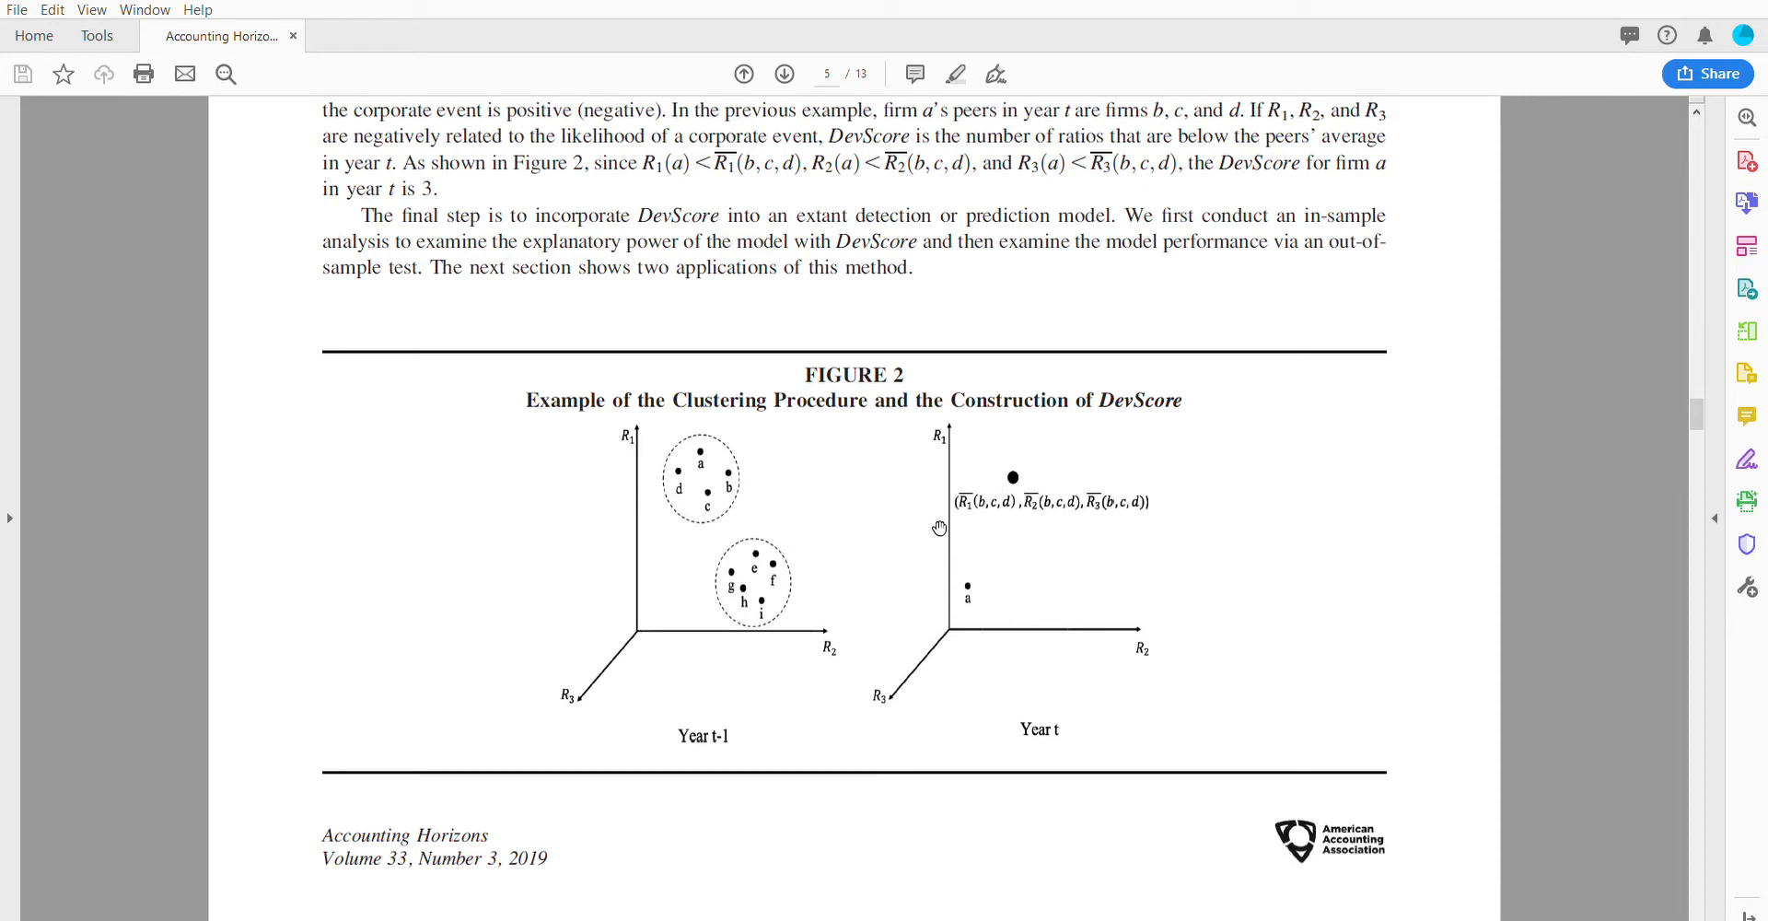
mouse_move(752, 666)
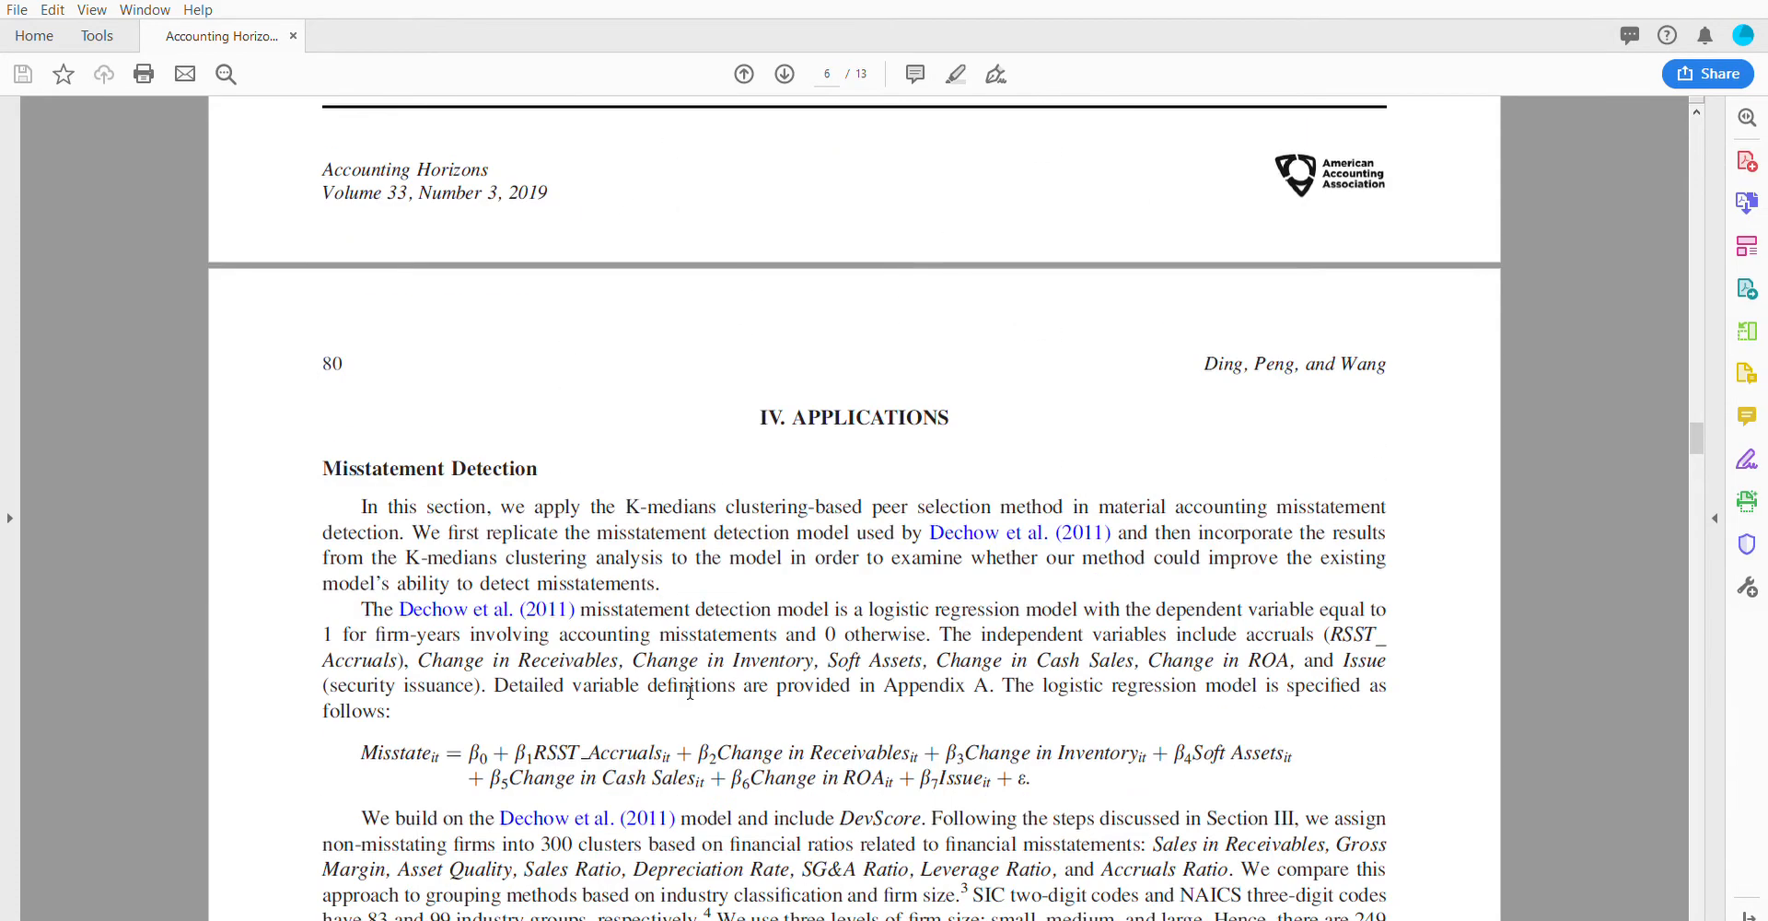
scroll("down", 3)
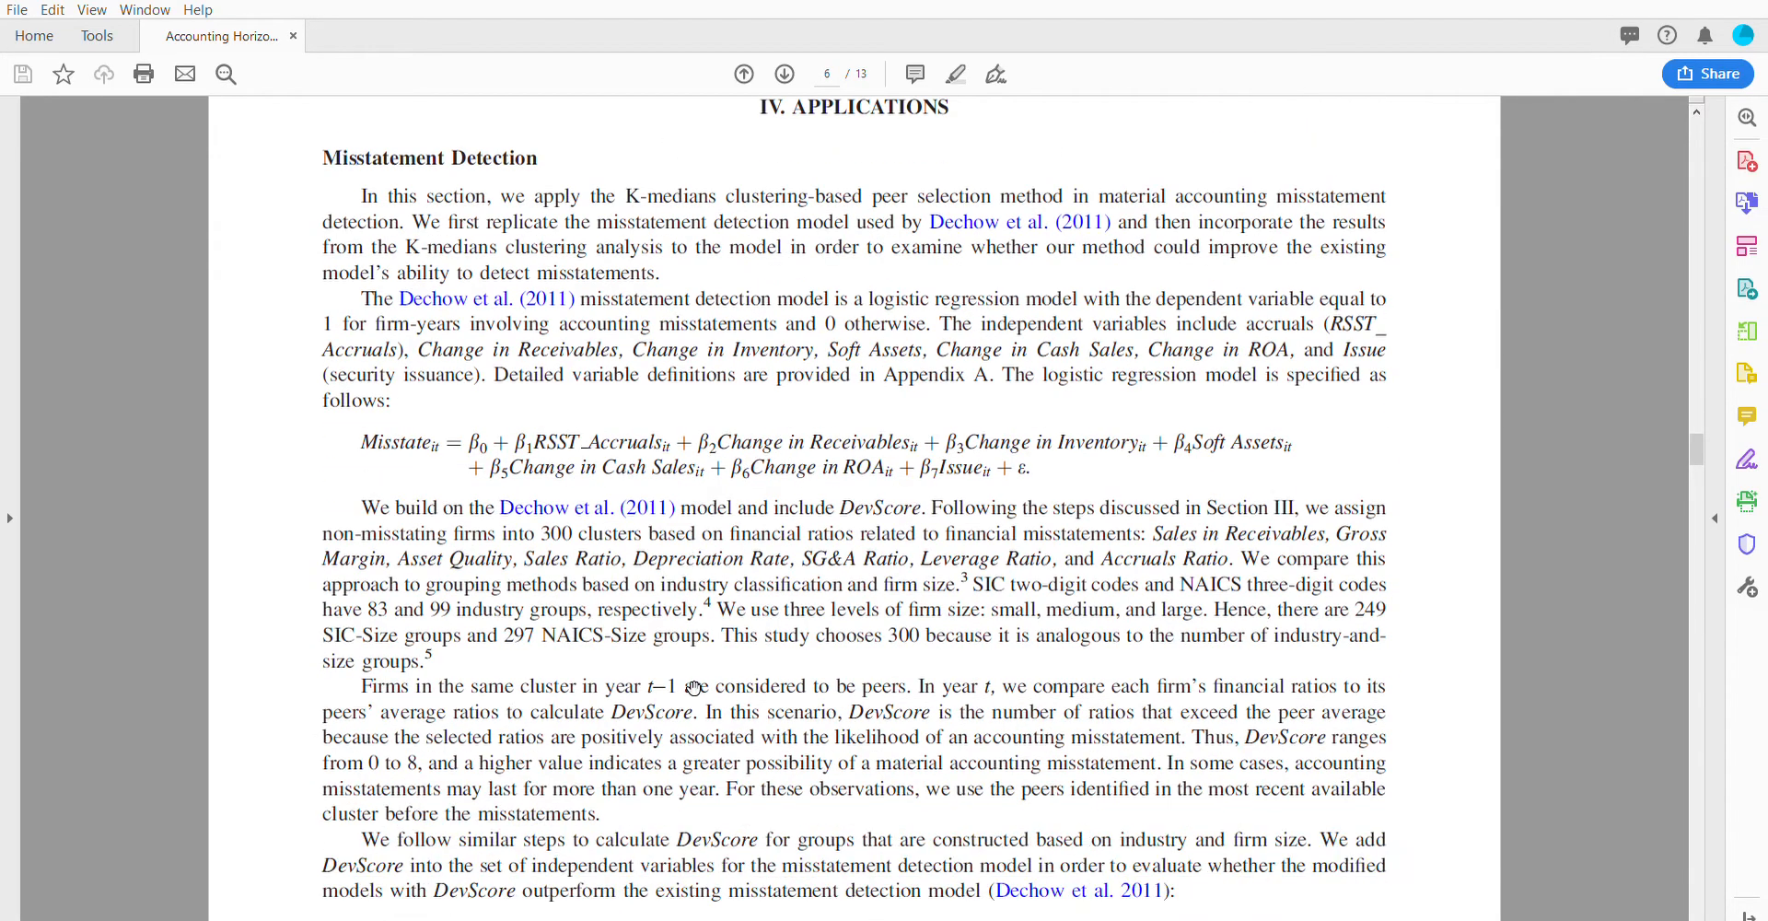
mouse_move(569, 626)
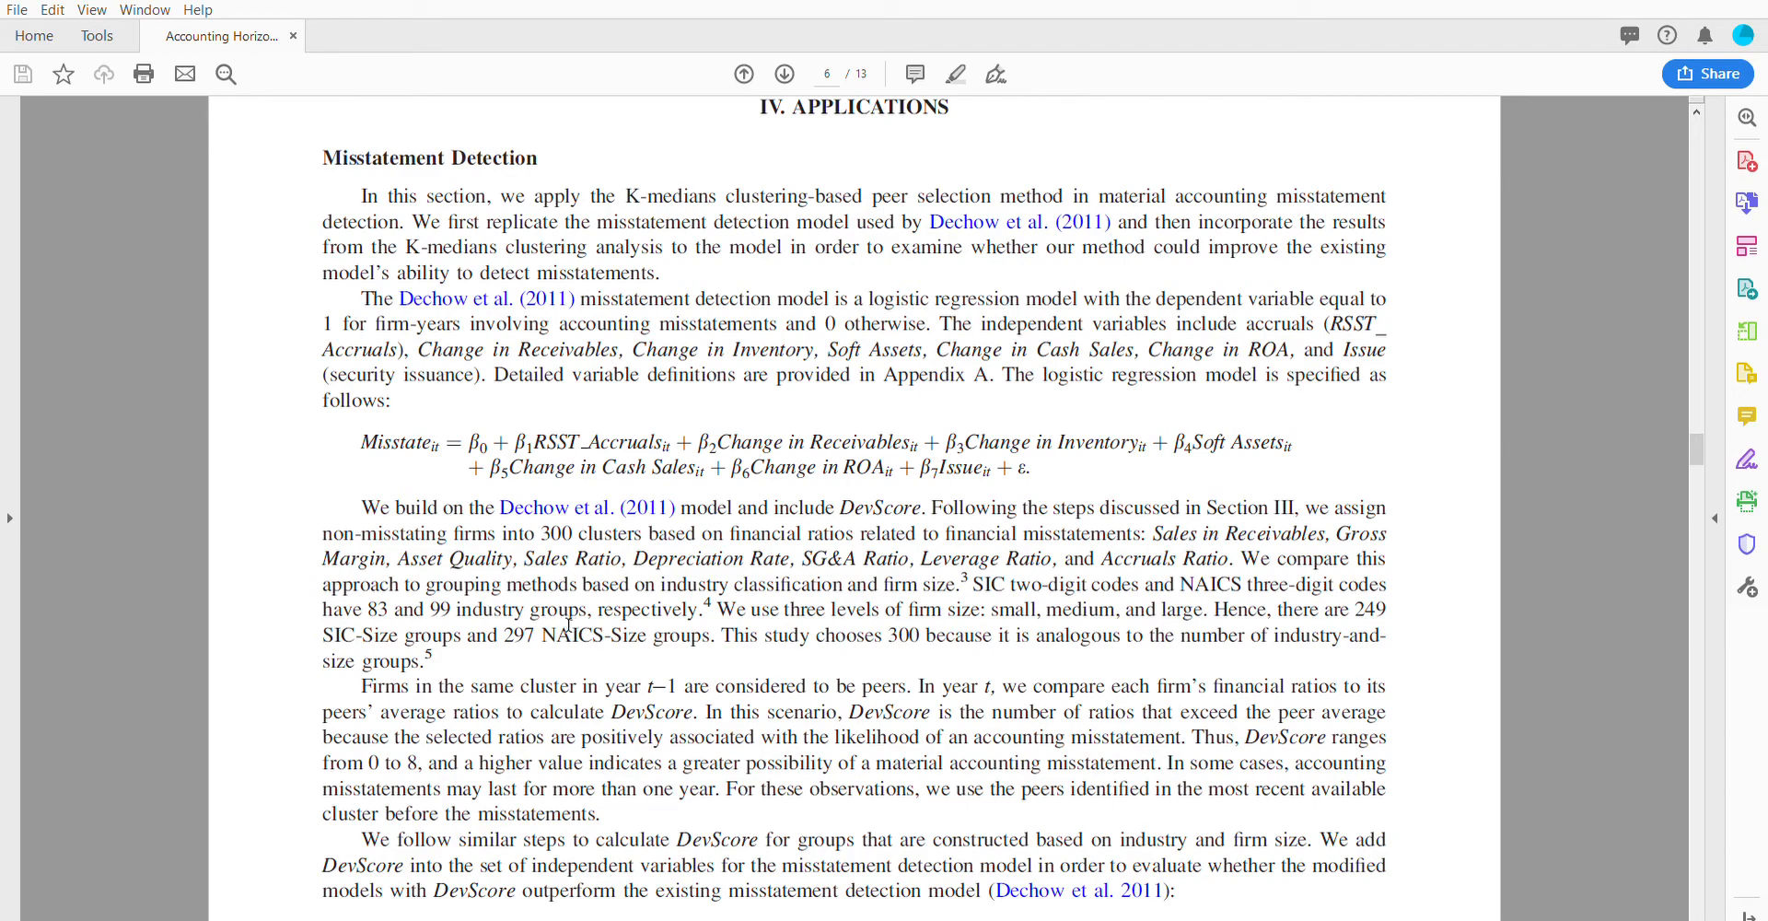
scroll("down", 3)
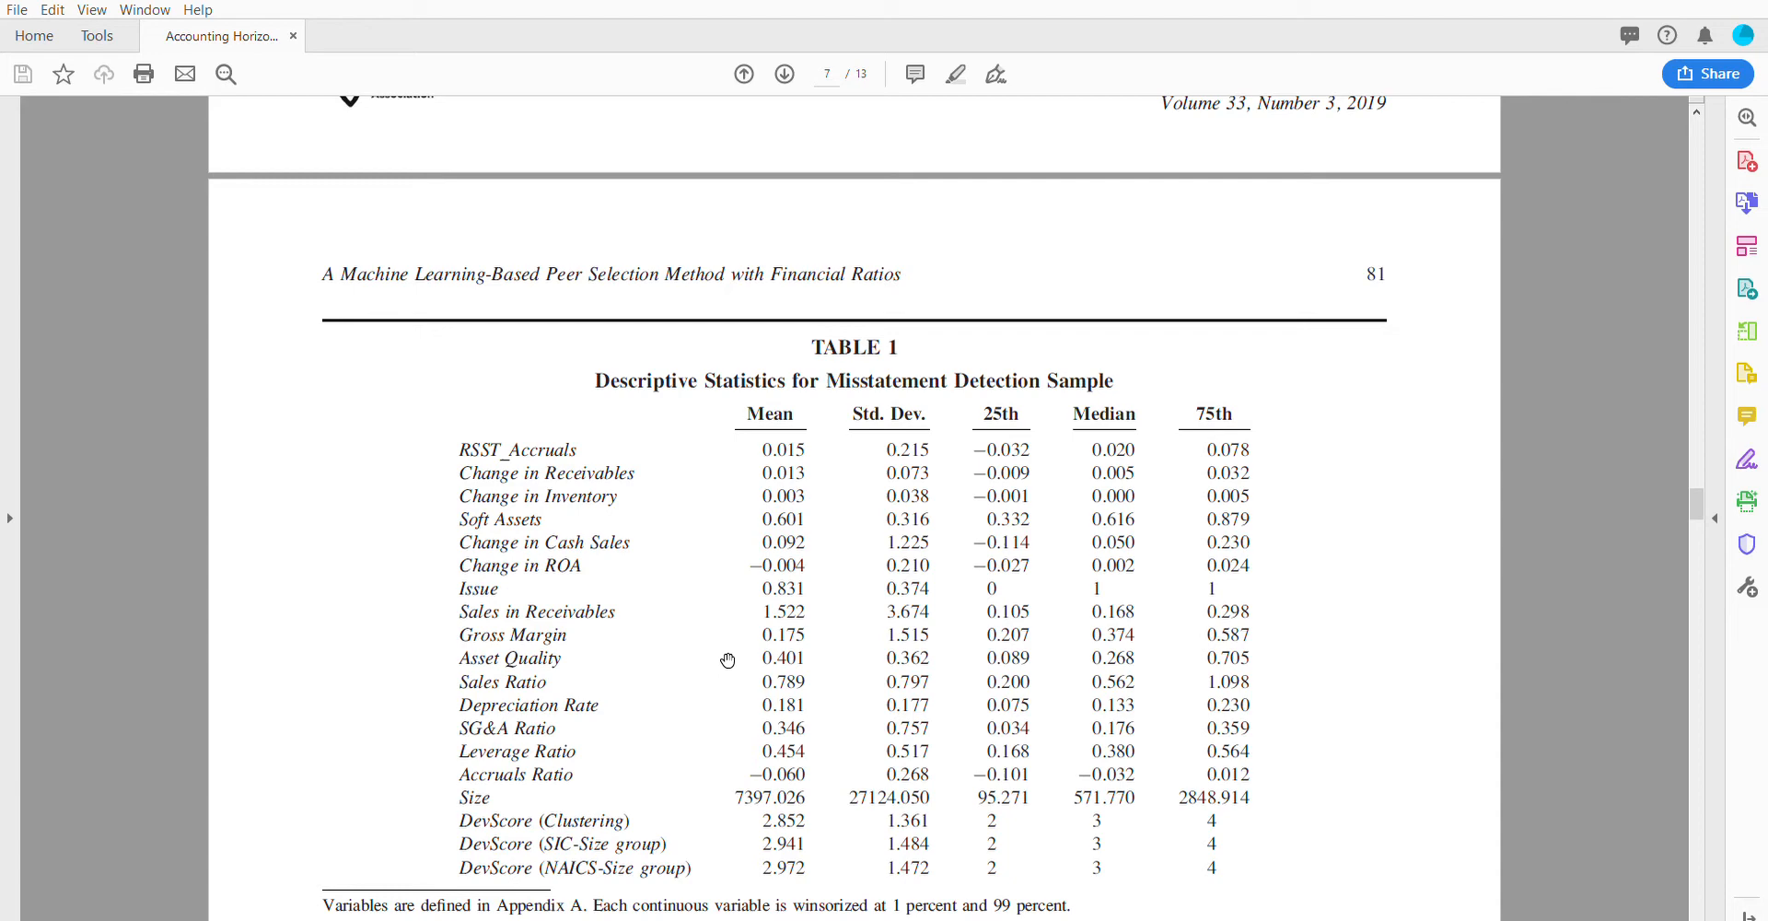
scroll("down", 3)
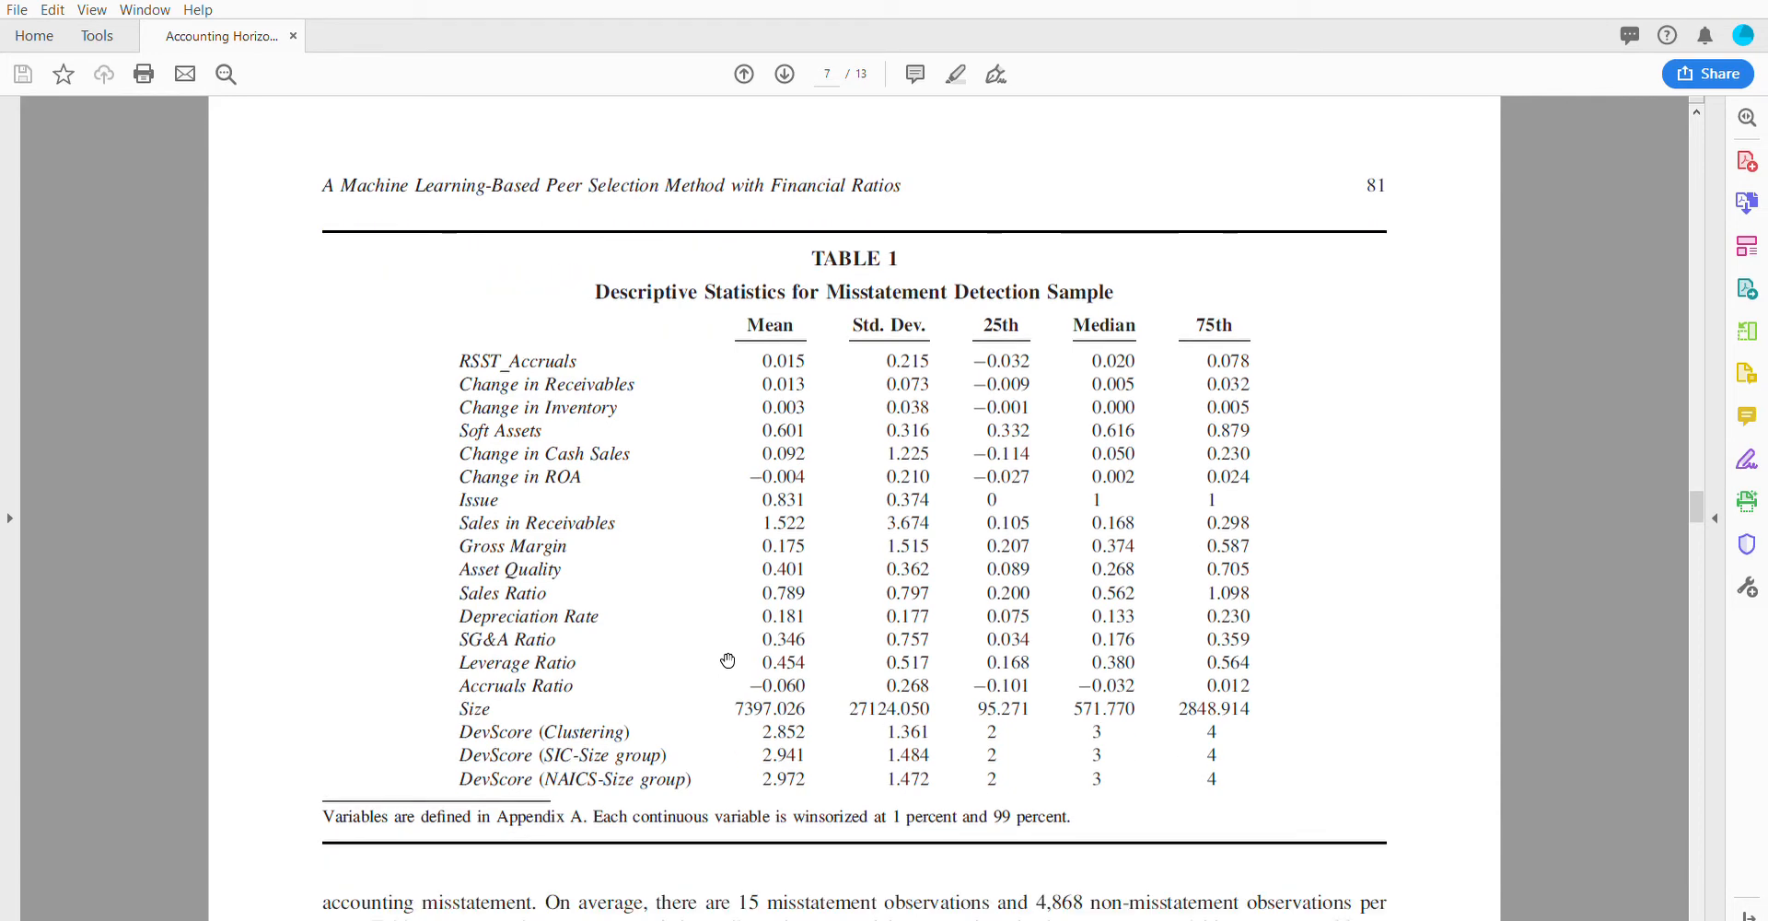
scroll("down", 3)
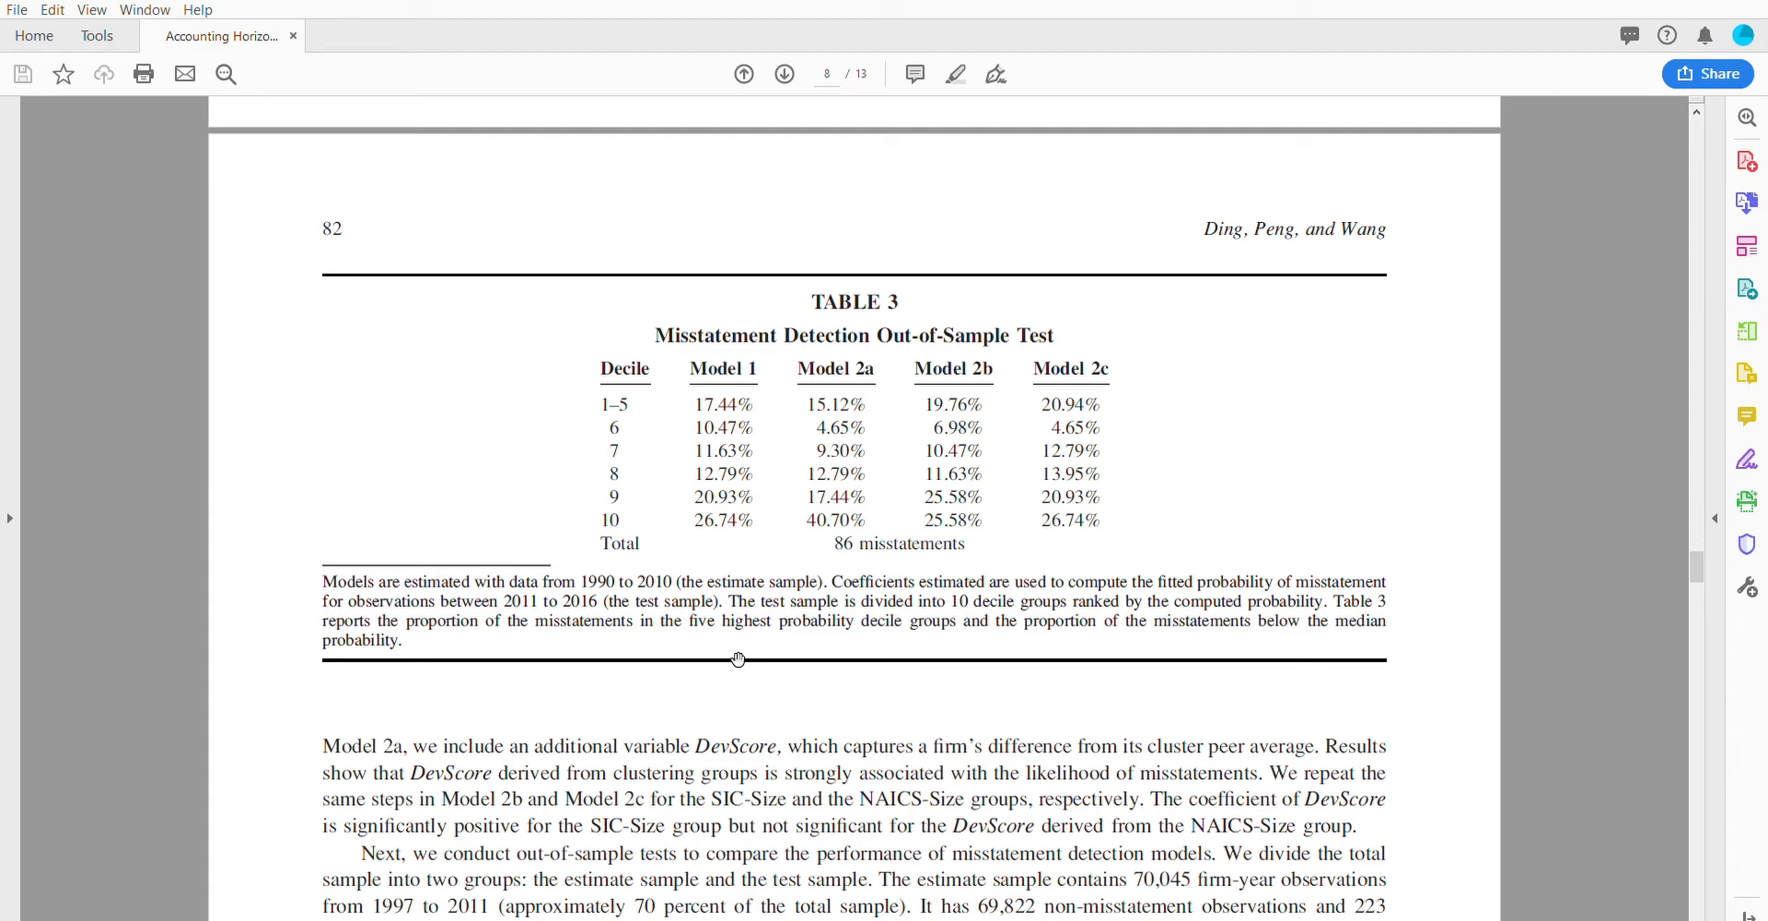
mouse_move(1056, 548)
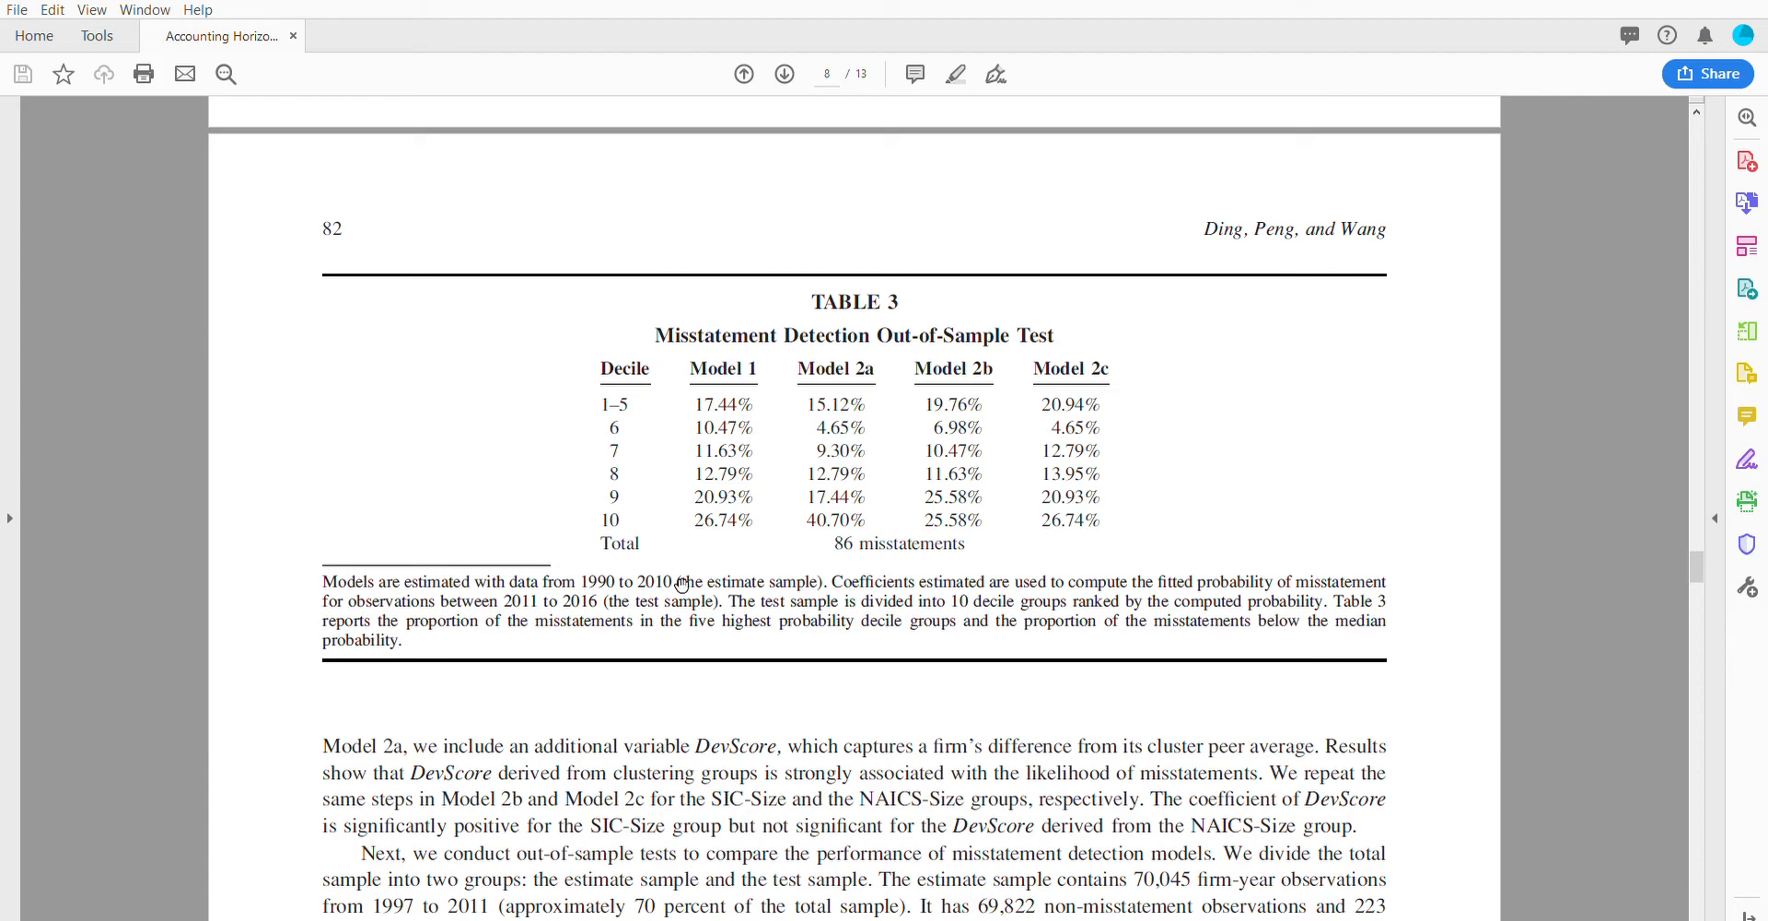
mouse_move(679, 585)
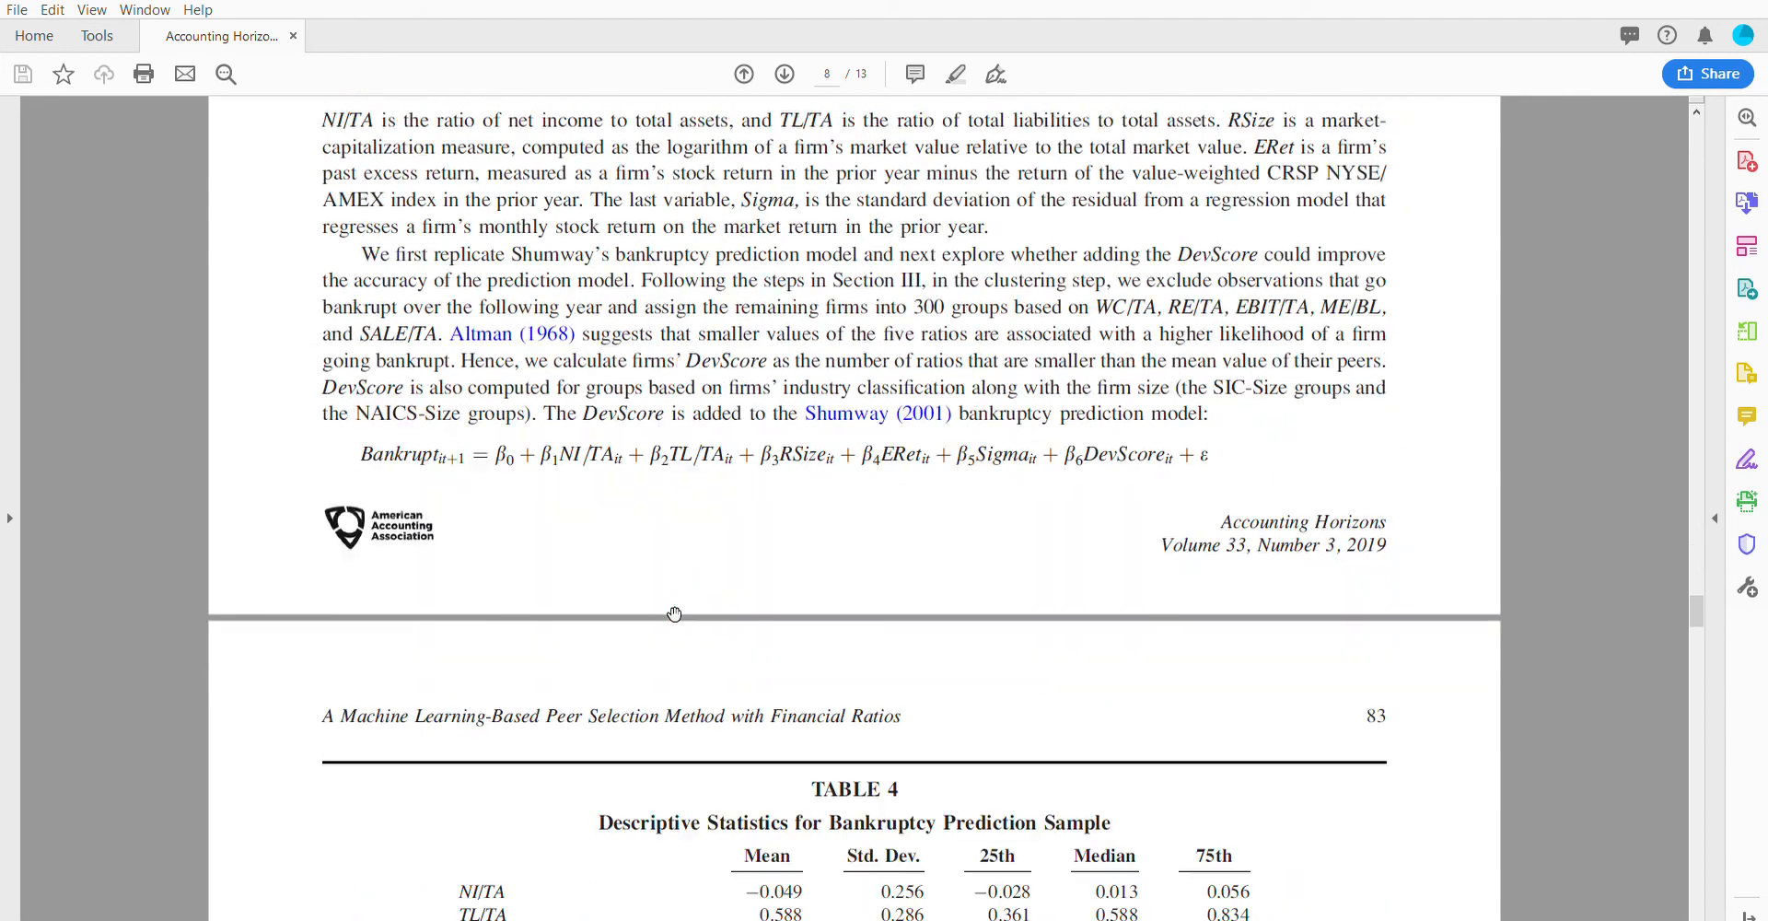
scroll("down", 3)
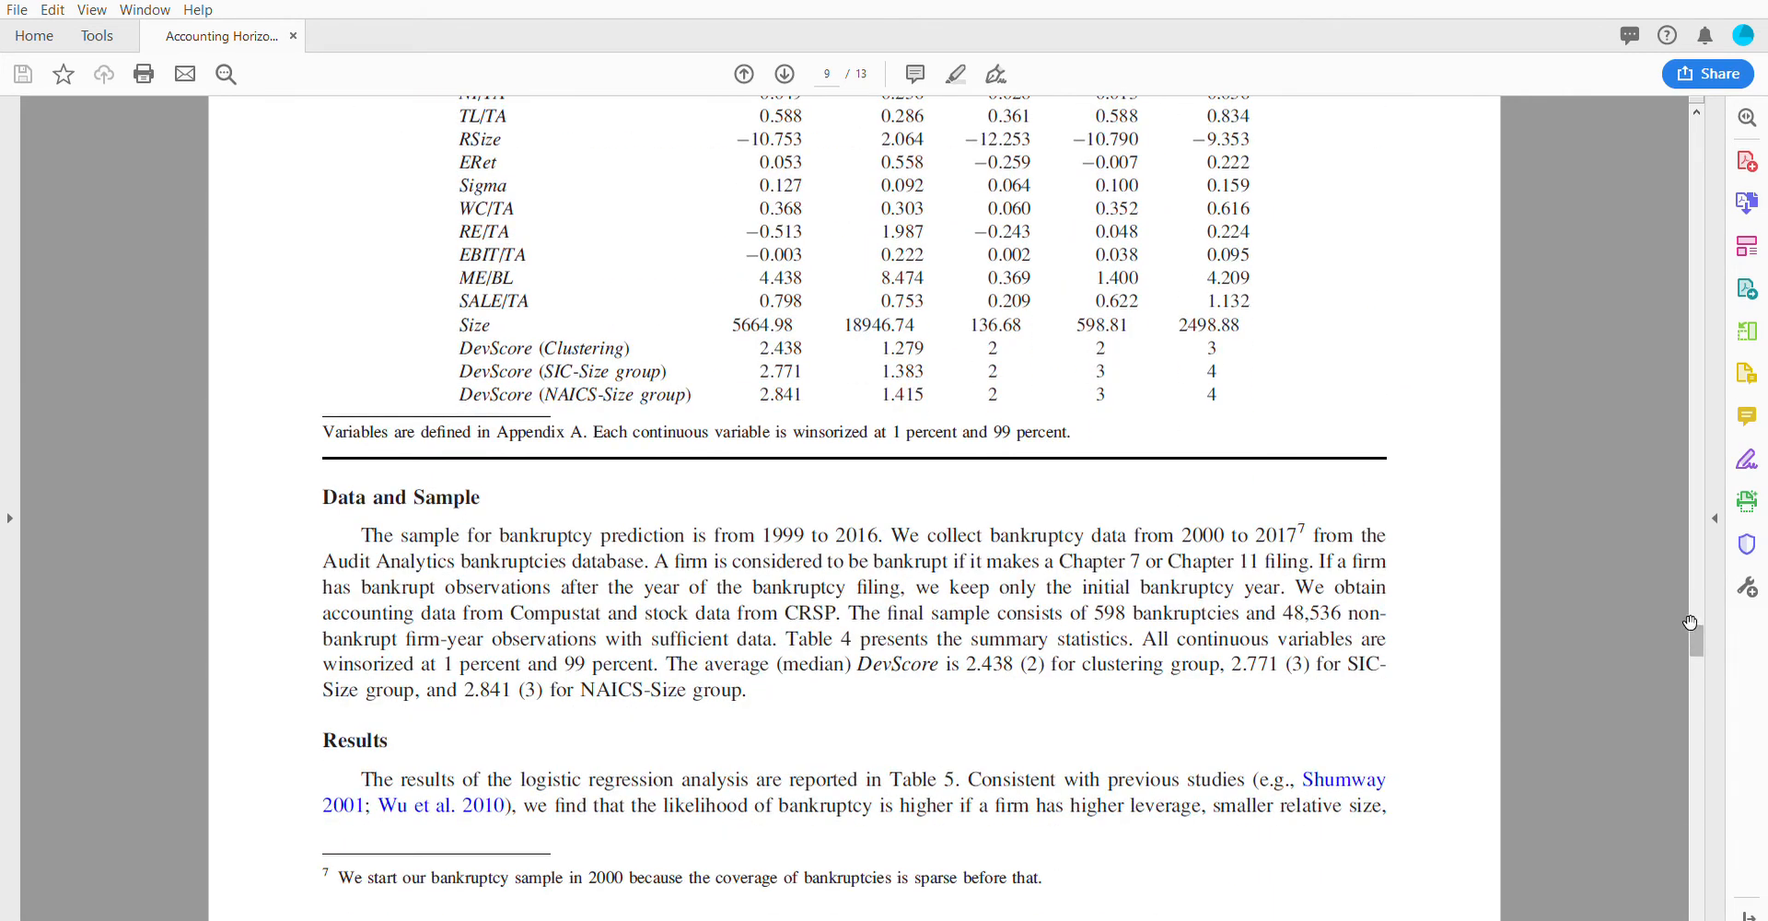
scroll("down", 3)
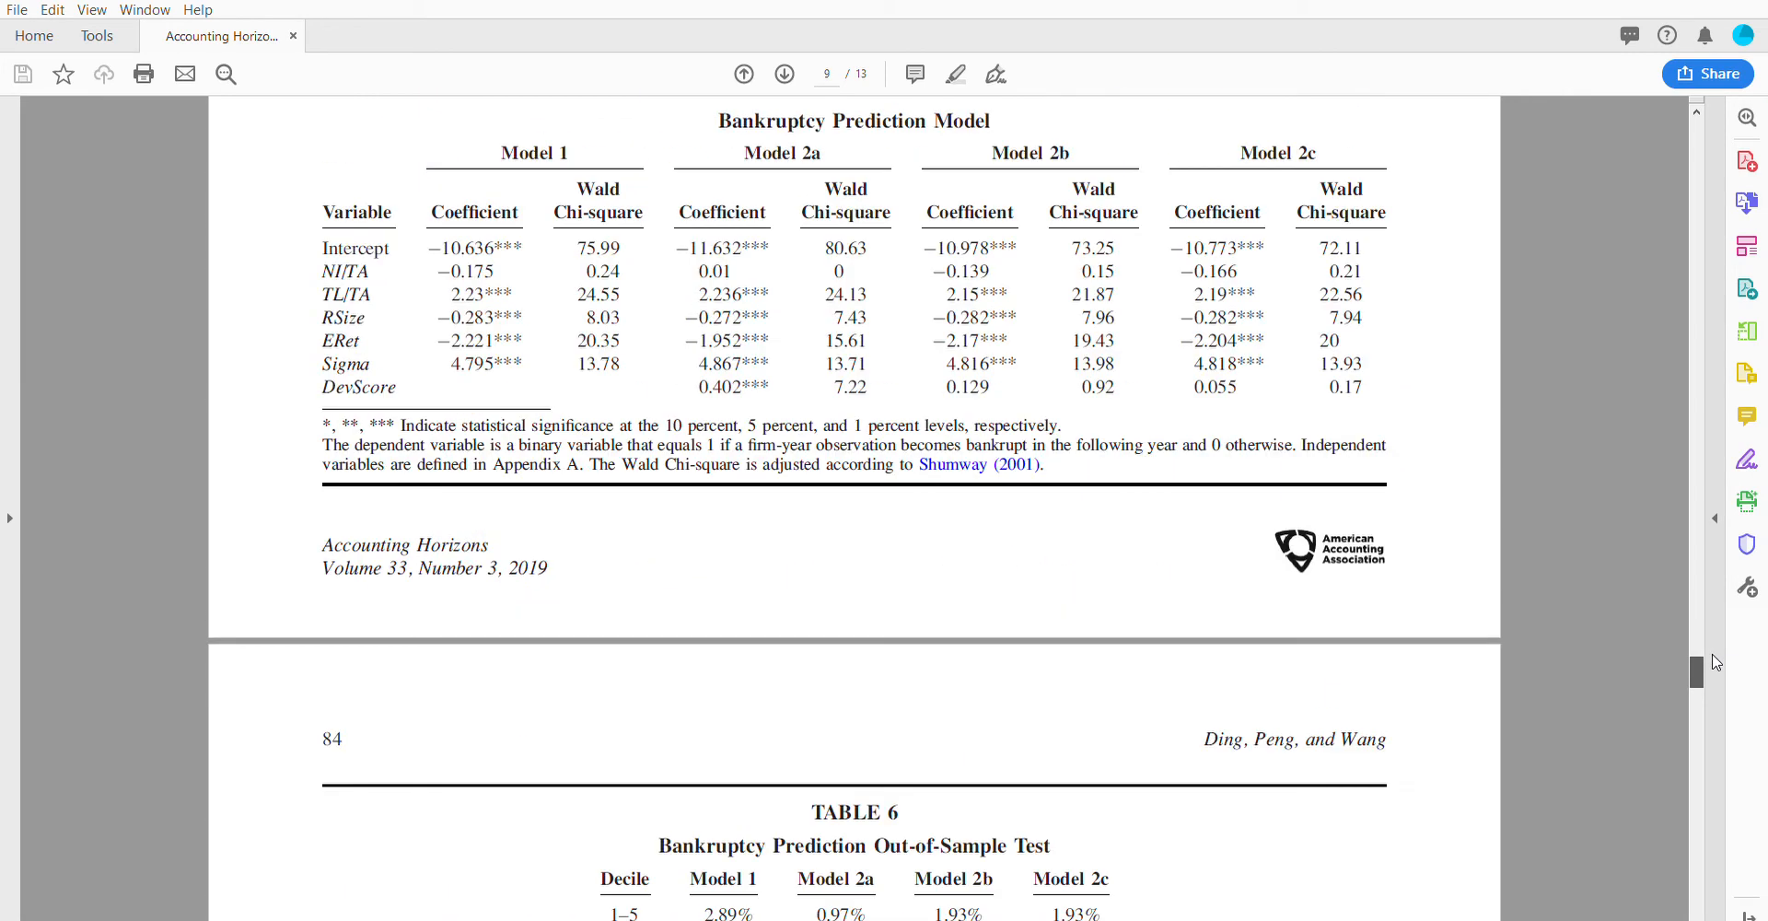
scroll("up", 3)
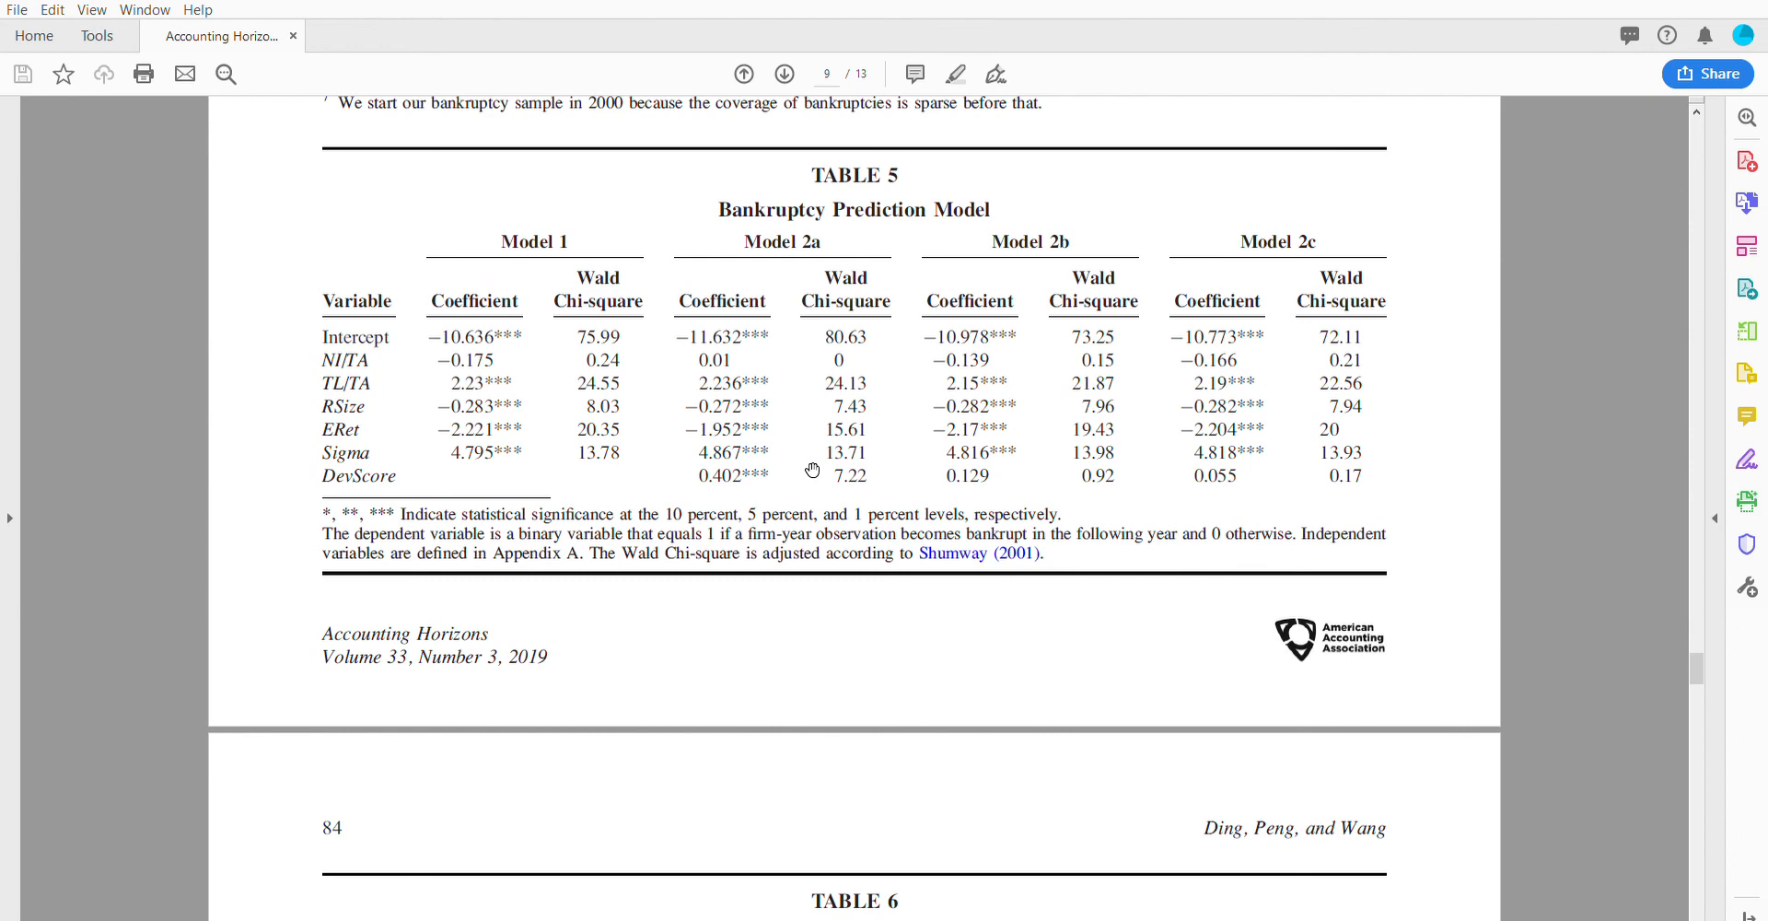
mouse_move(955, 464)
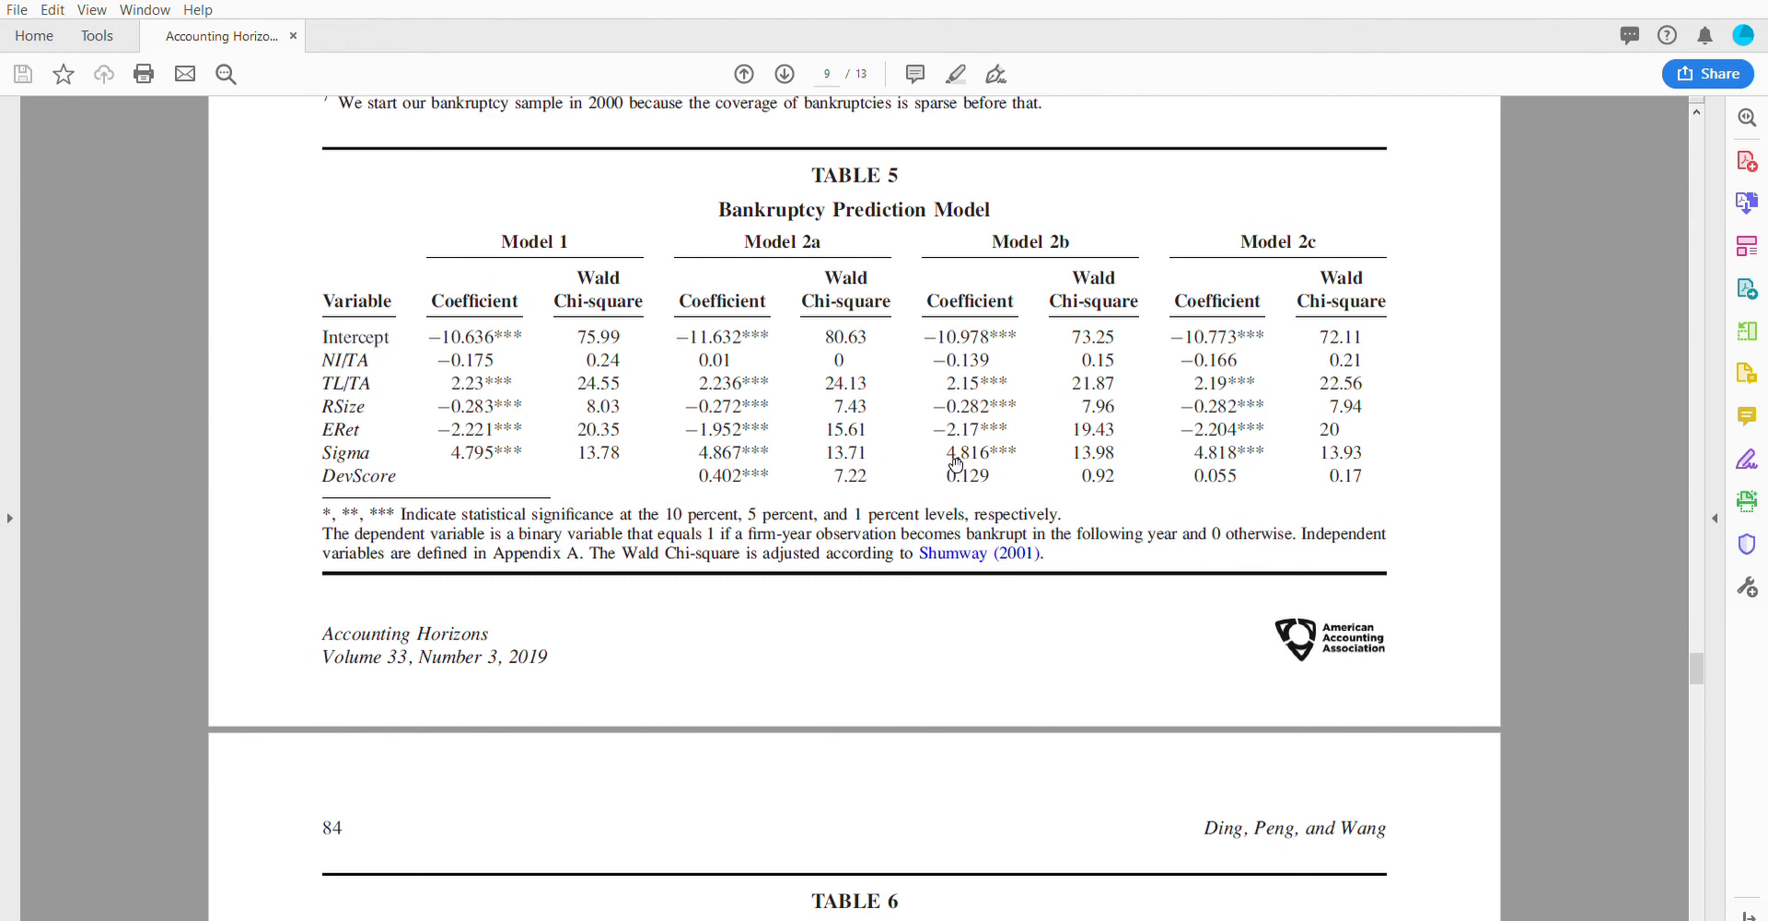